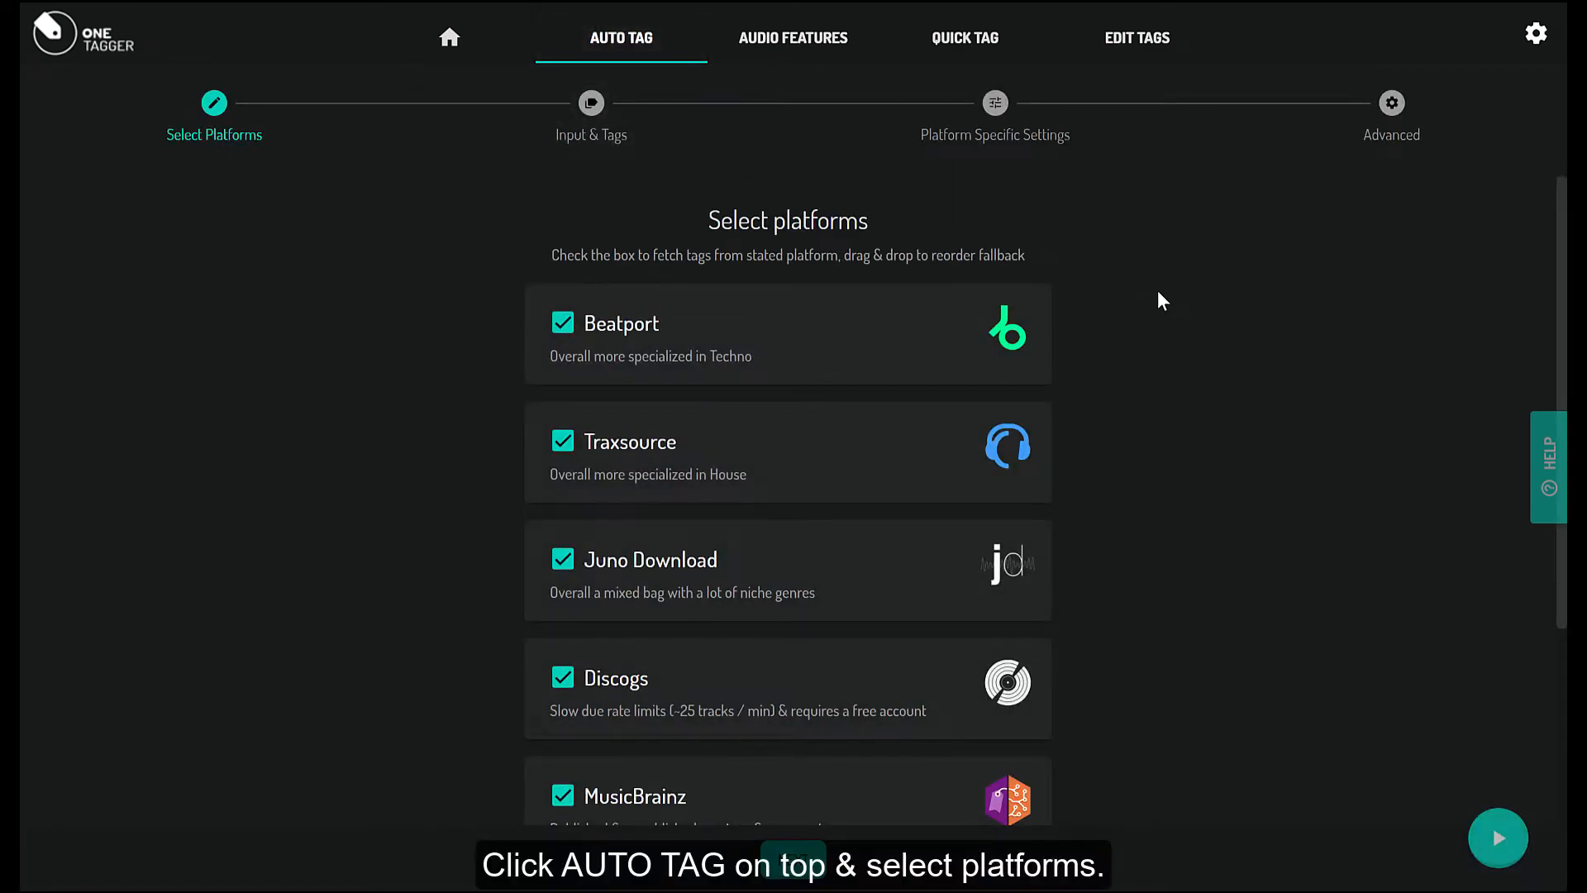
- Drag Beatsource up to fifth and place Discogs ahead of Juno Download in the platform list
scroll(down, 3)
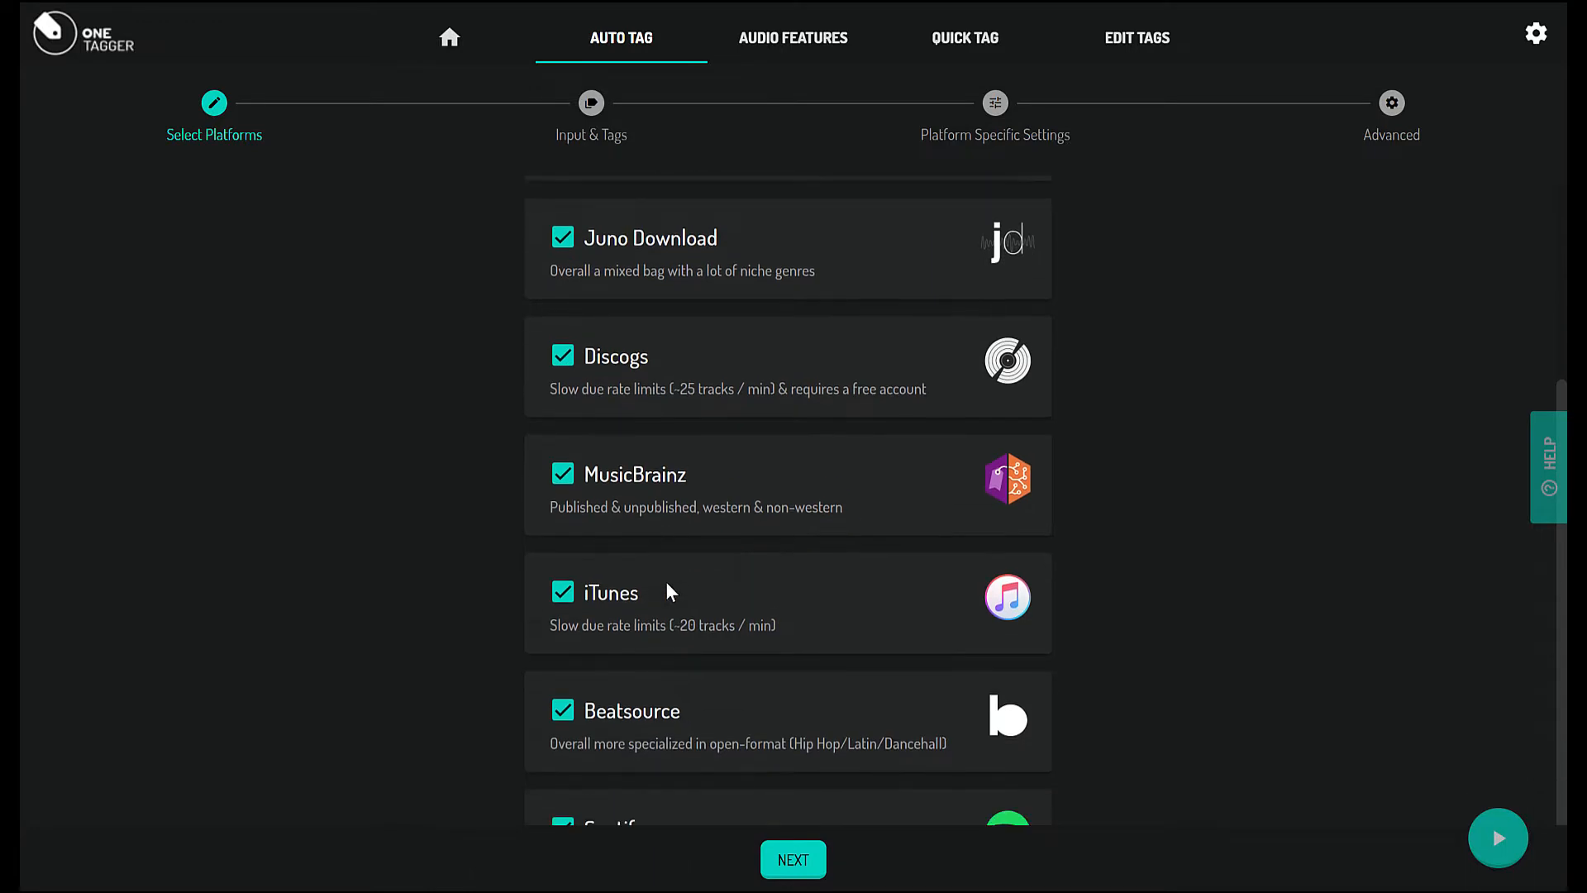
drag(663, 709, 622, 326)
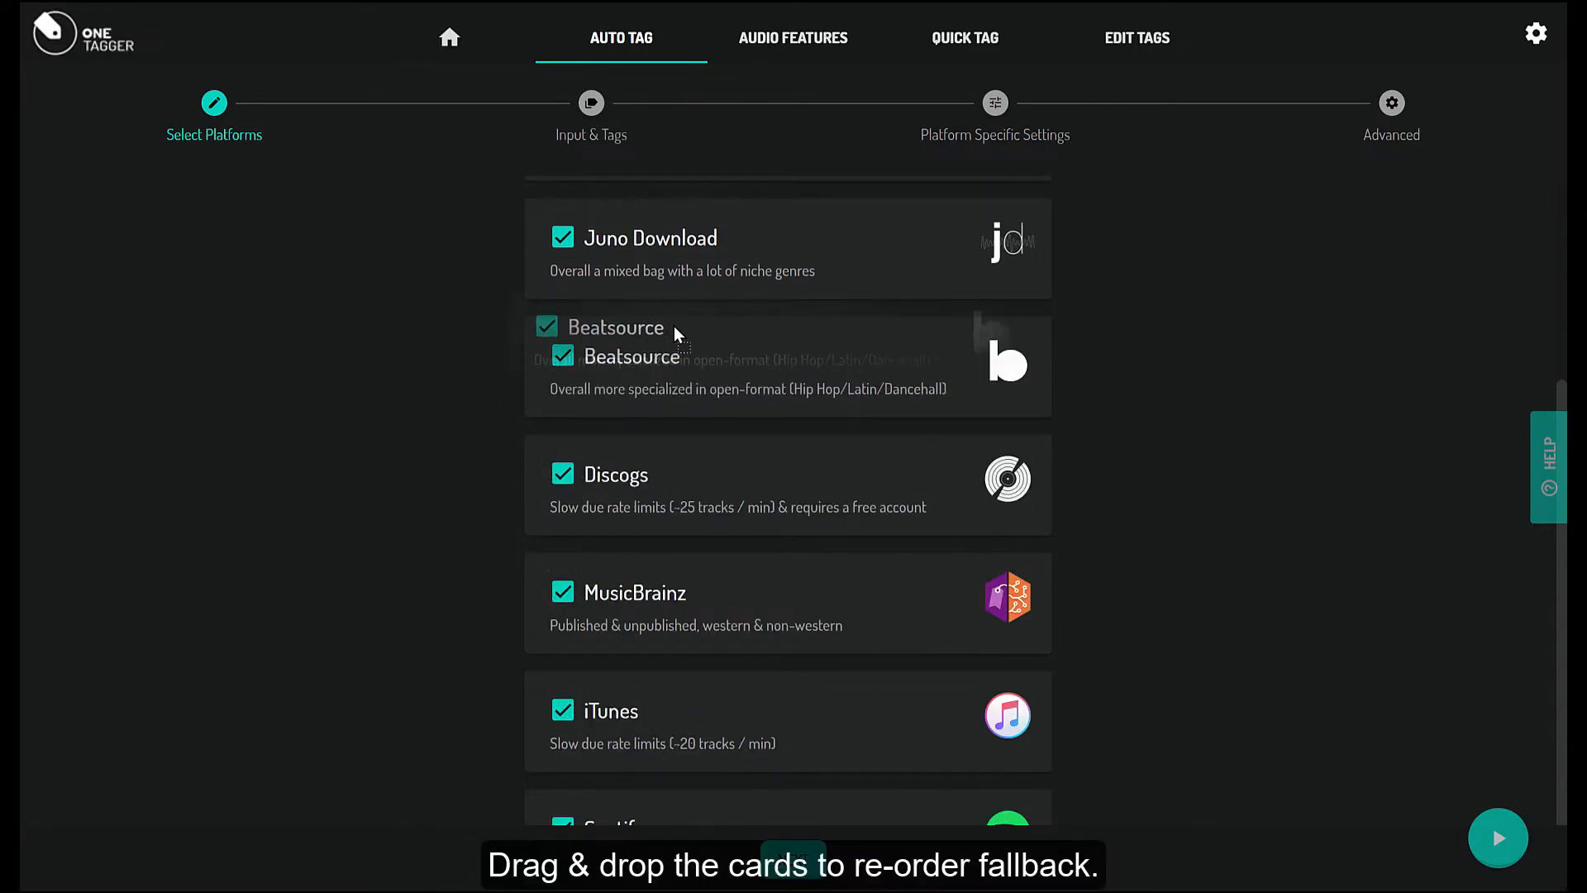
scroll(down, 3)
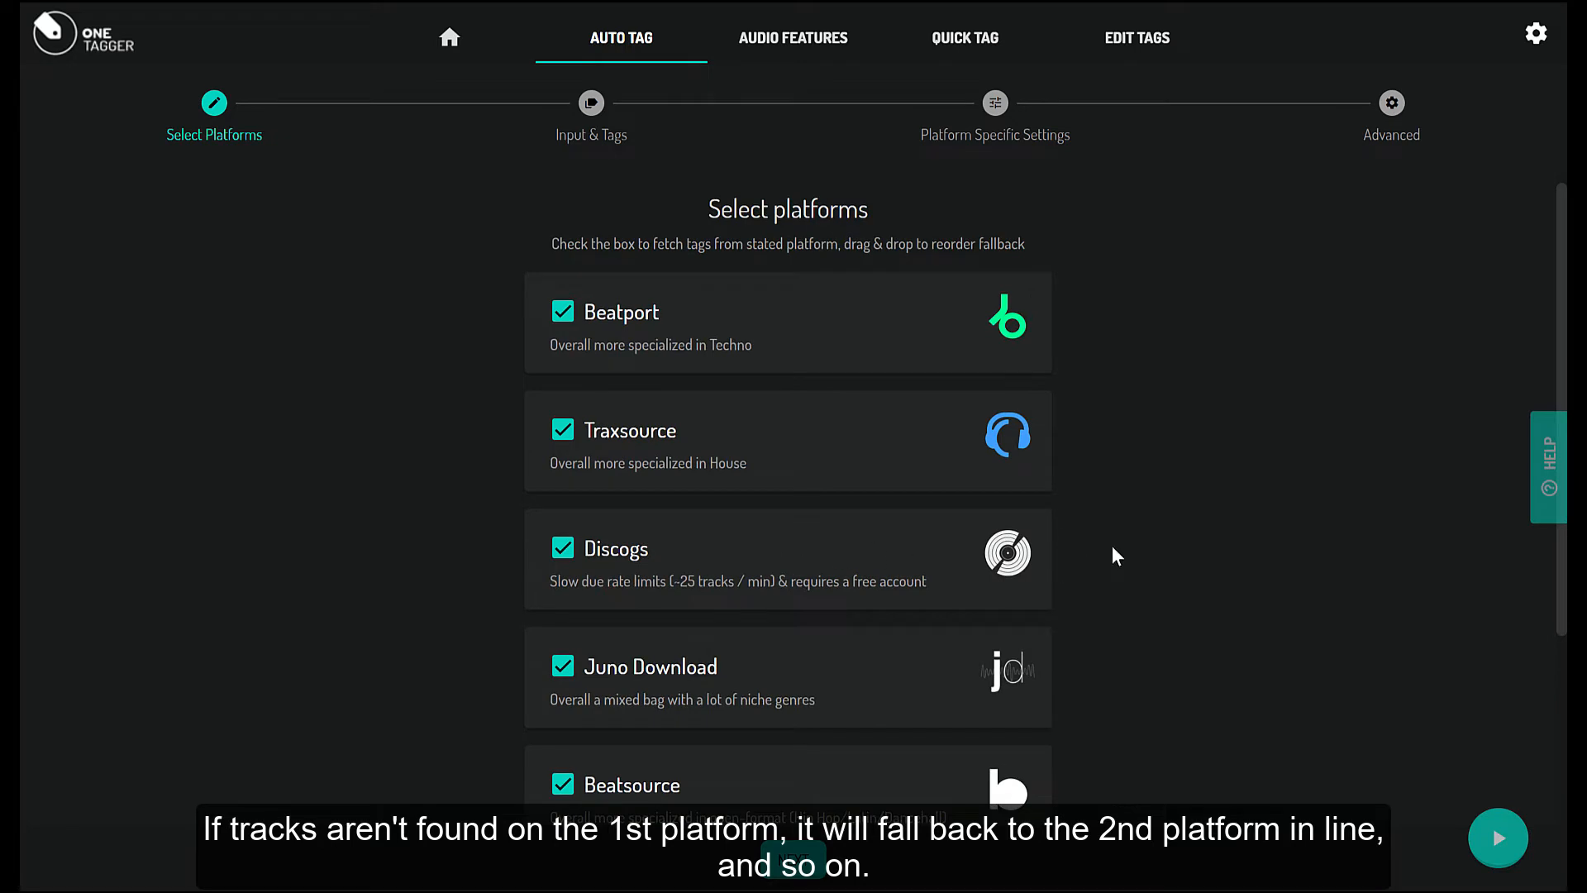
scroll(down, 3)
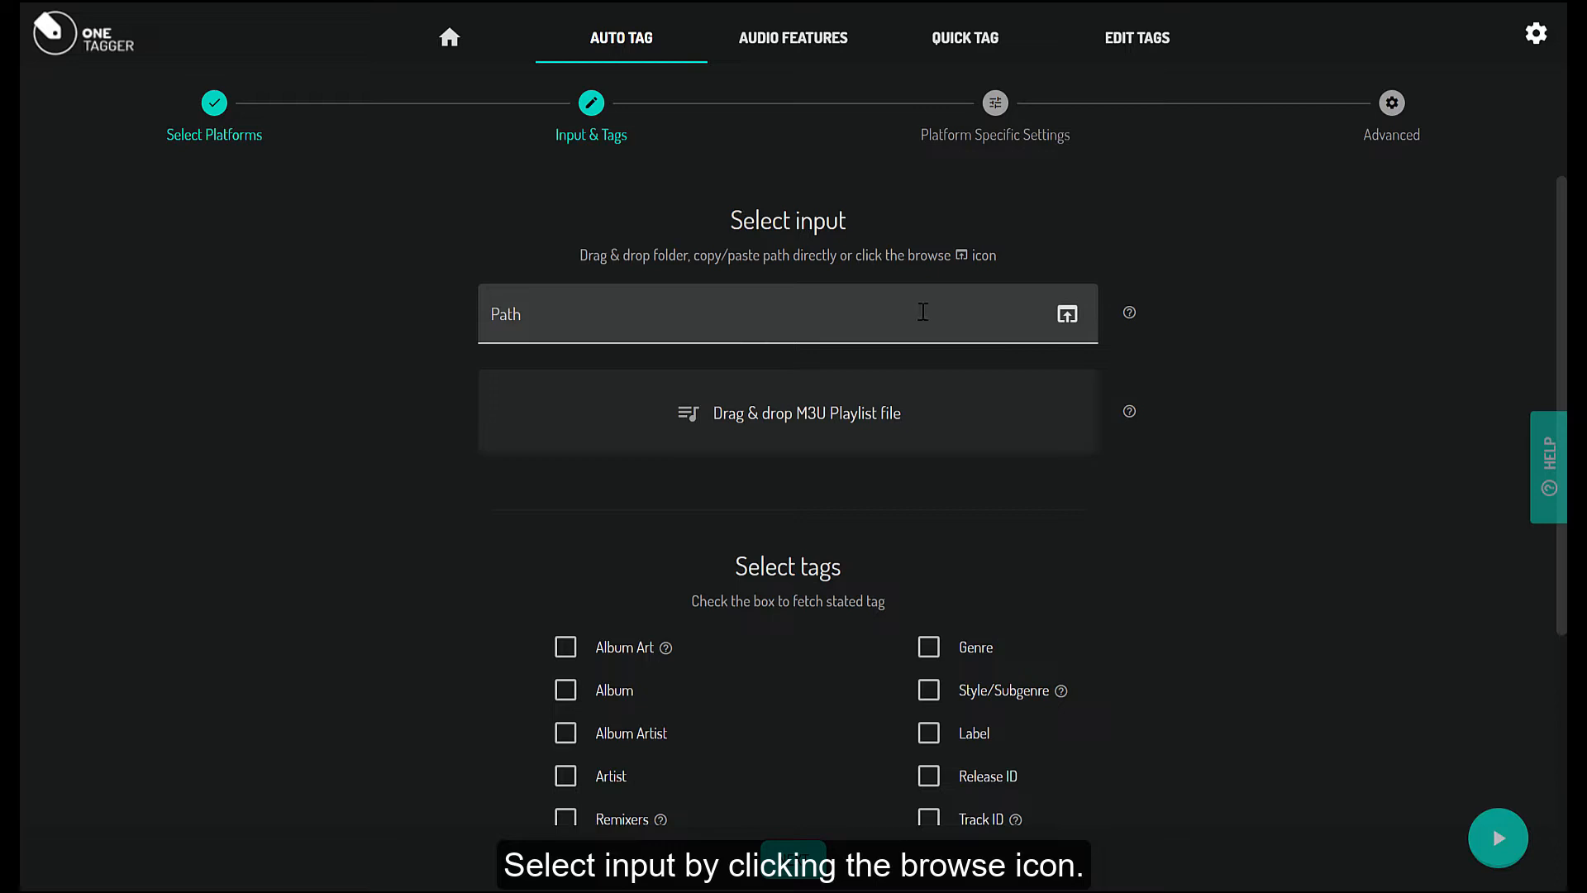
click(1065, 312)
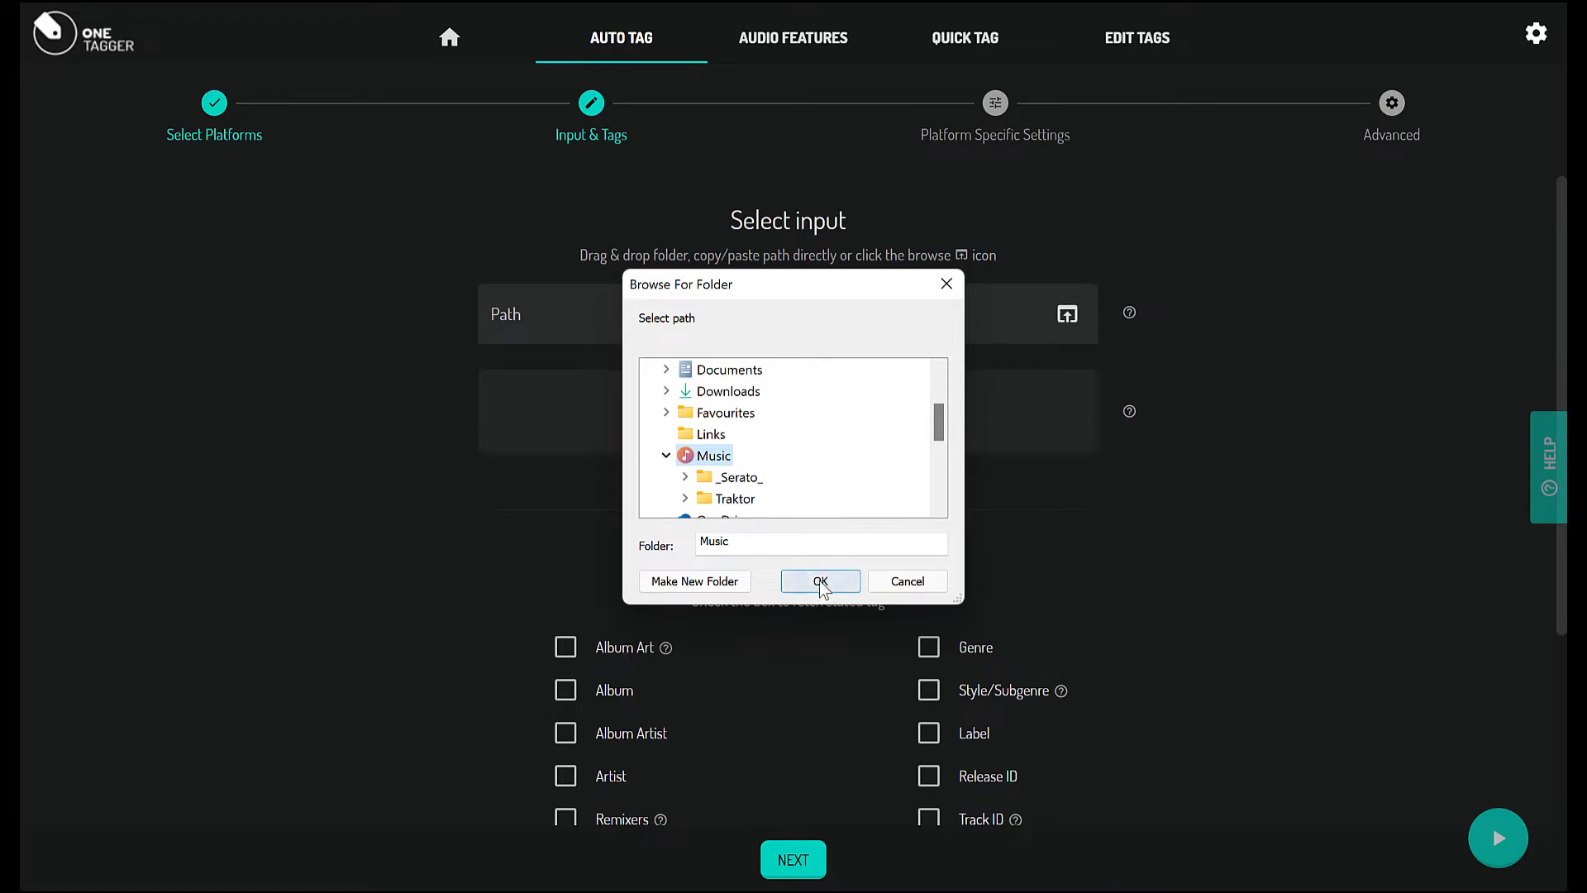
click(820, 581)
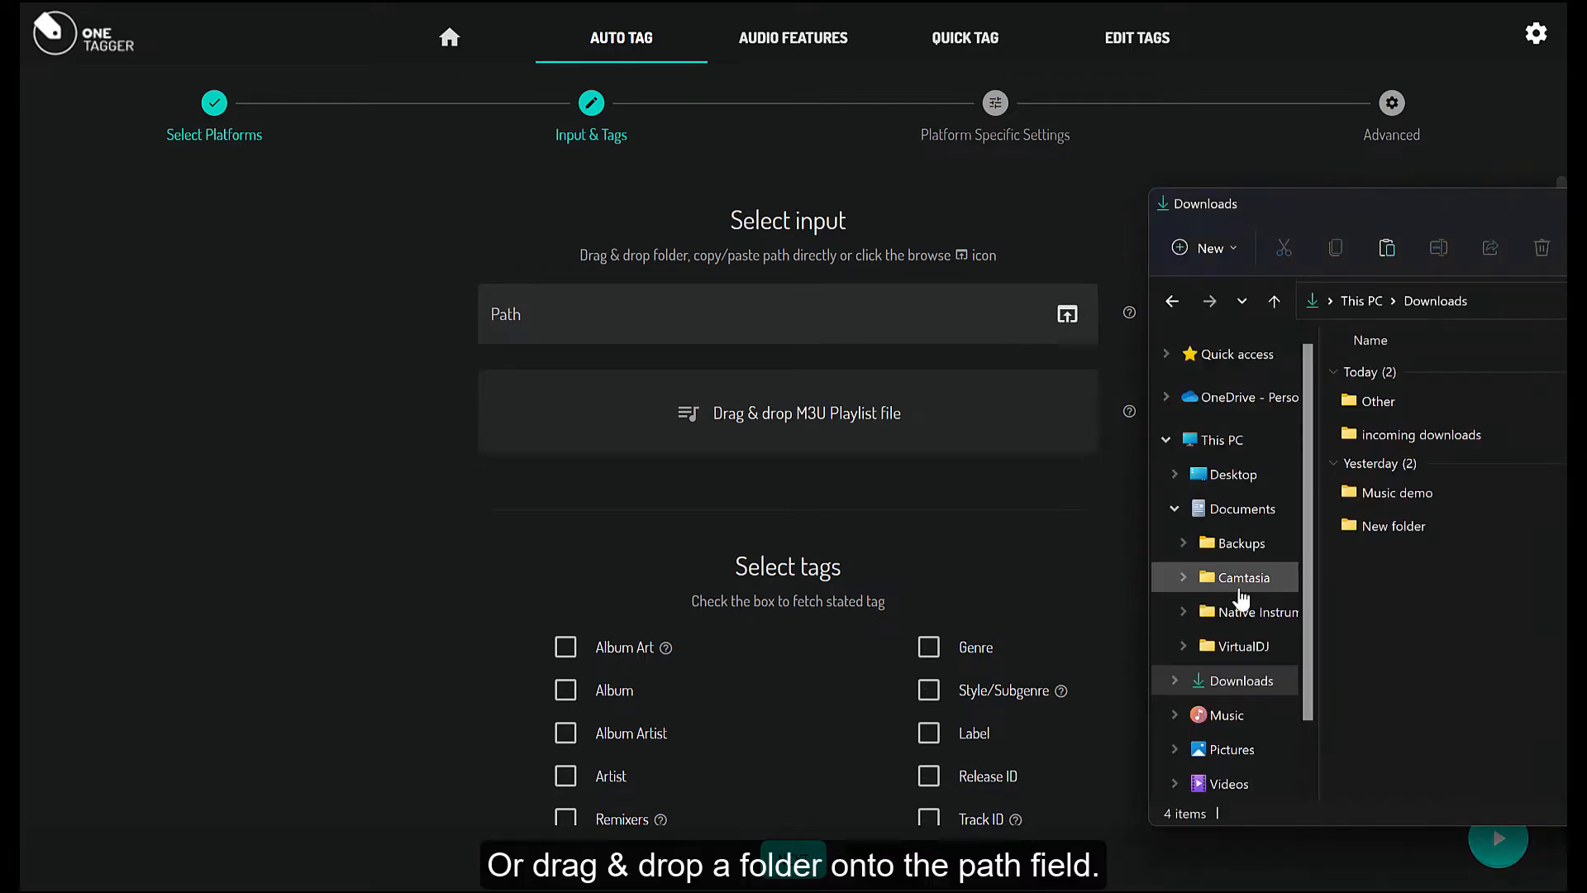
mouse_move(1397, 492)
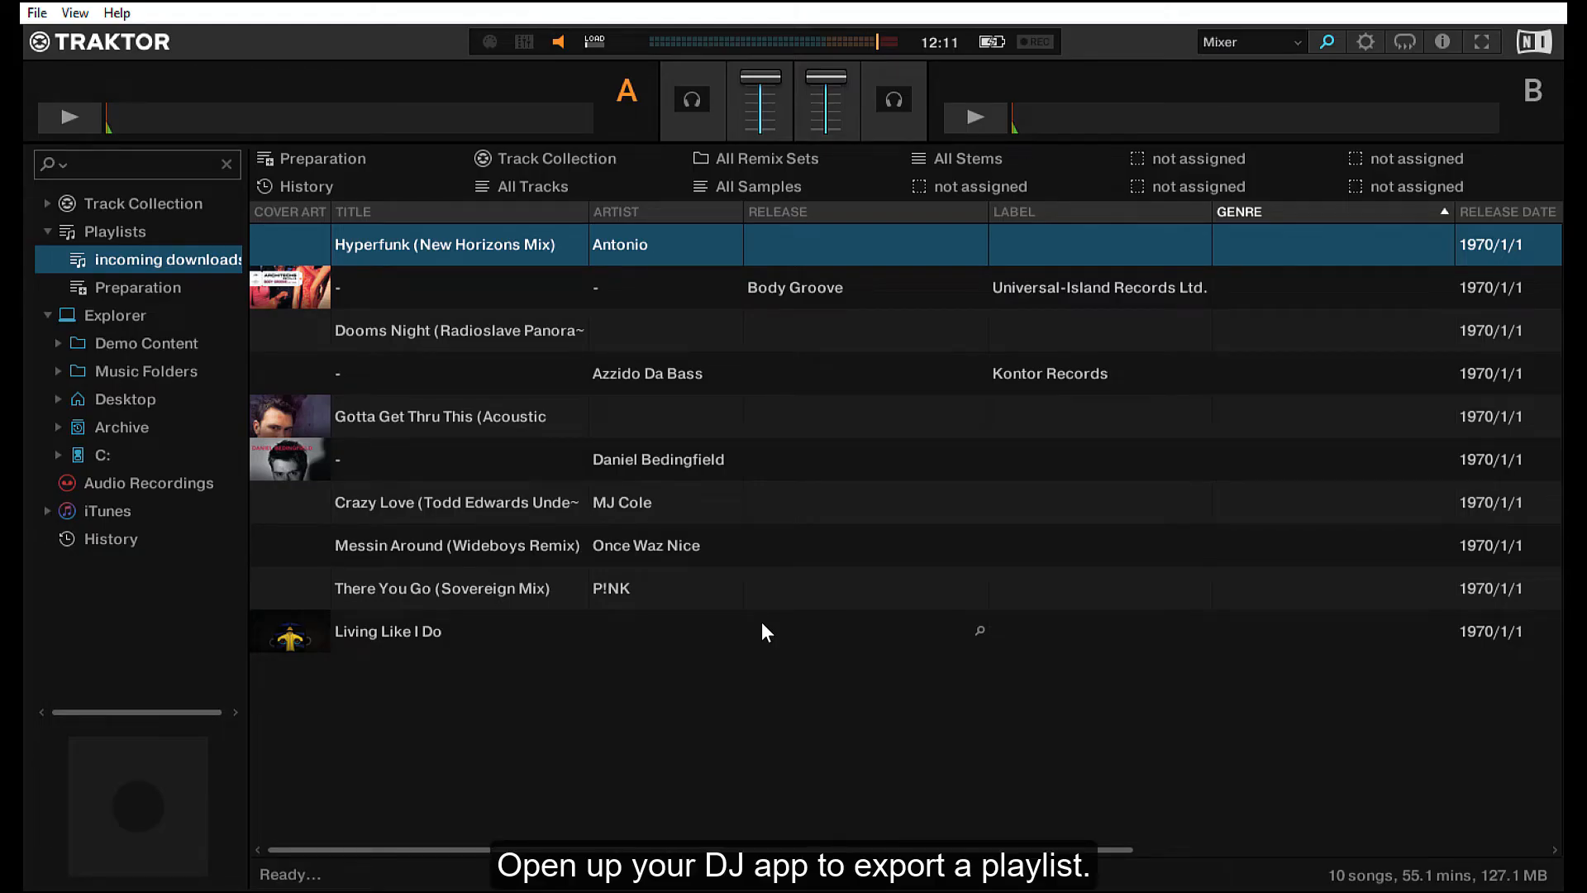
mouse_move(713, 342)
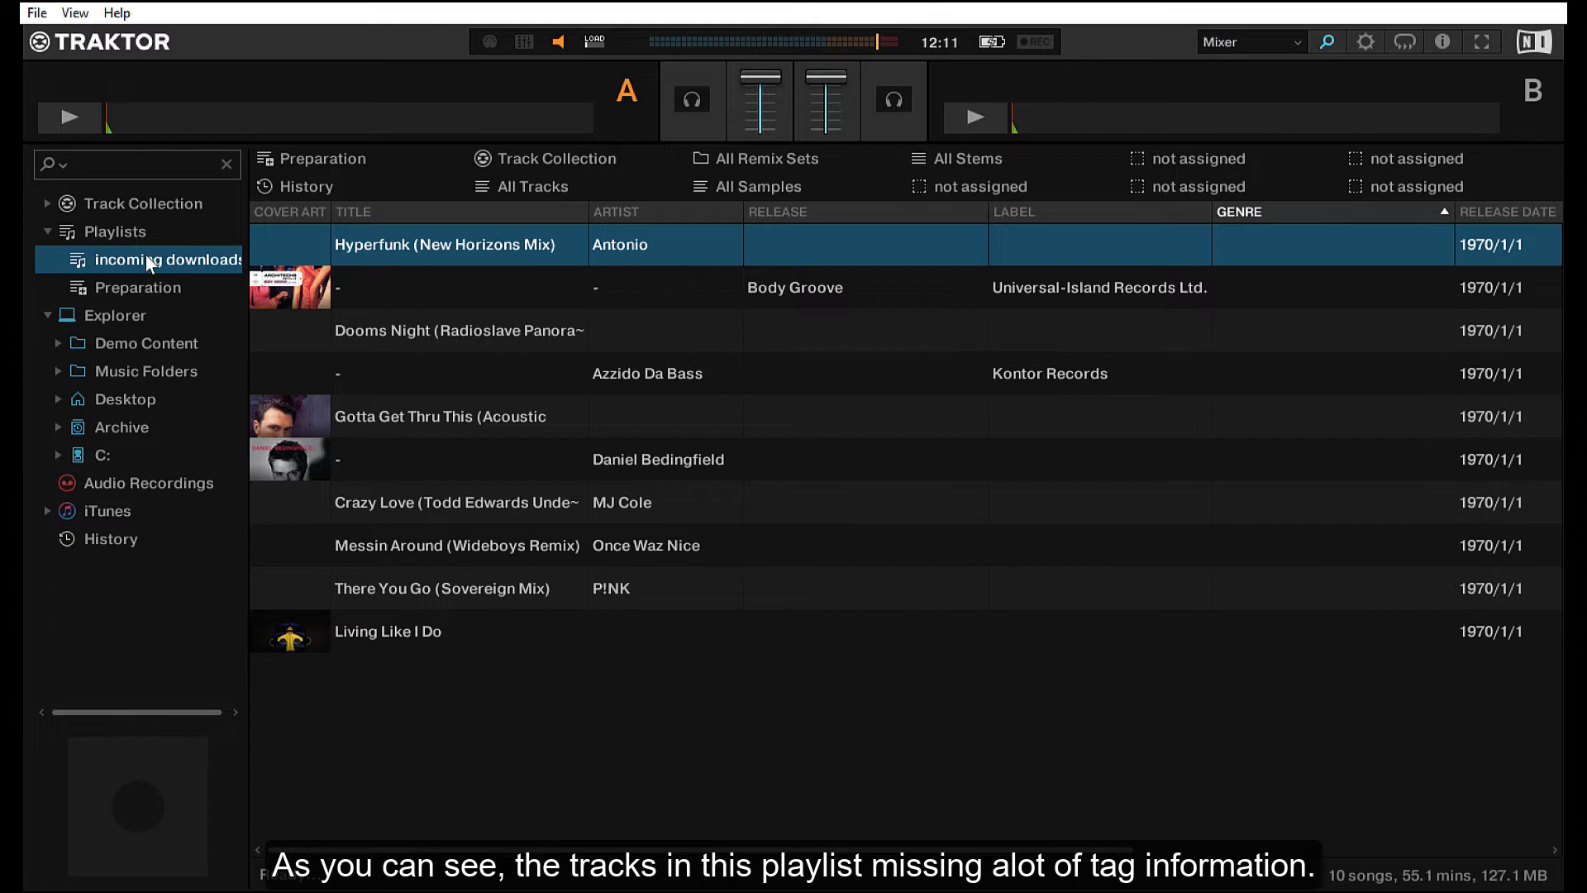
- Export the 'incoming downloads' playlist in M3U format with Copy Tracks To Destination unticked
right_click(174, 259)
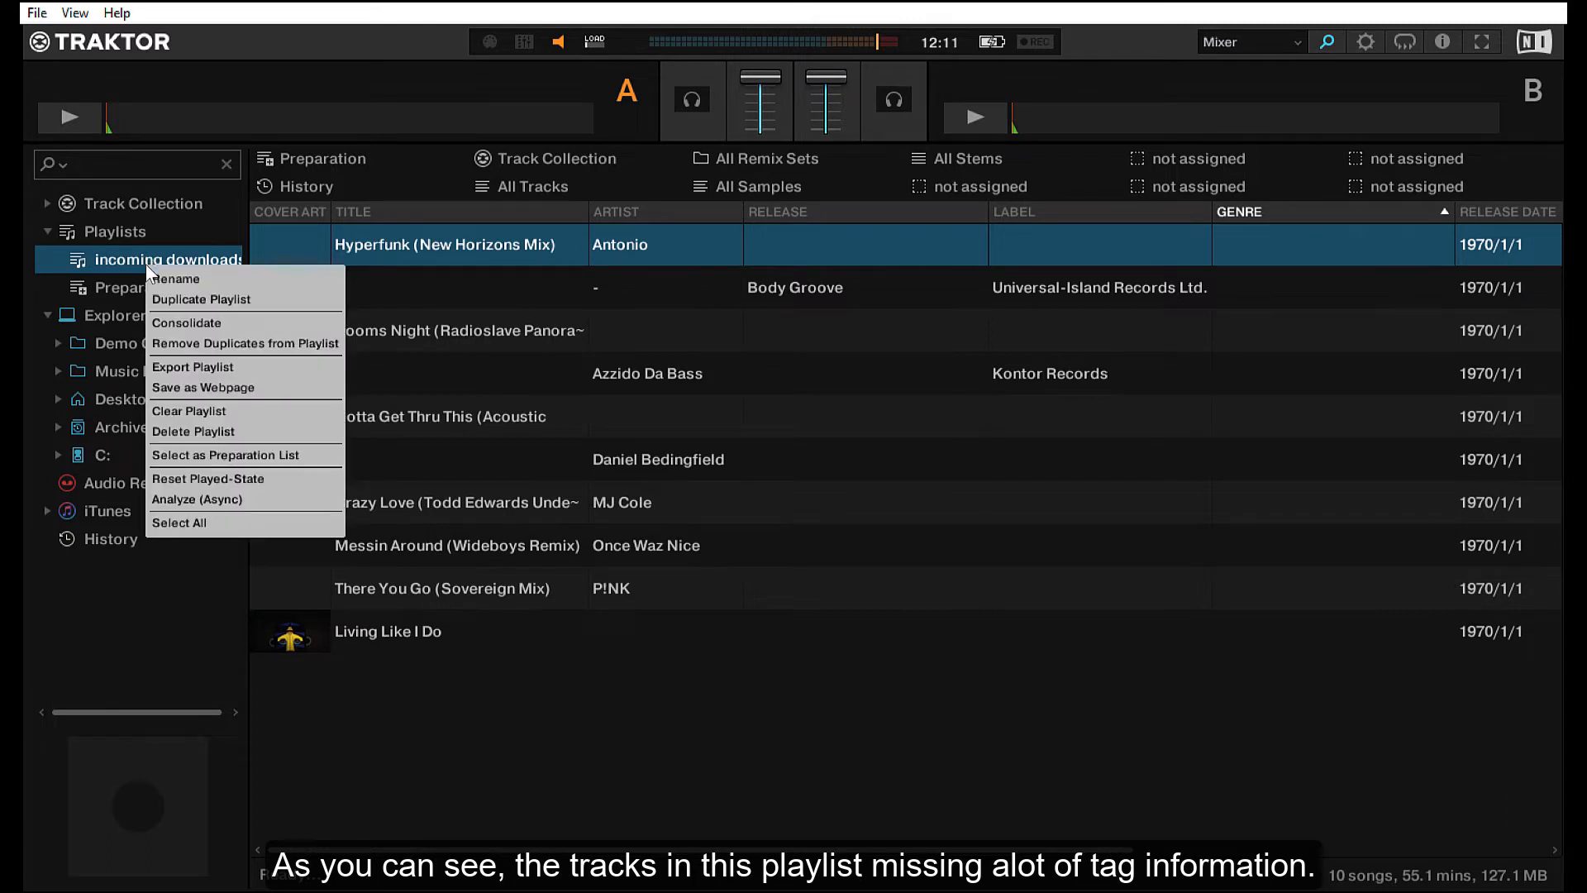
mouse_move(238, 360)
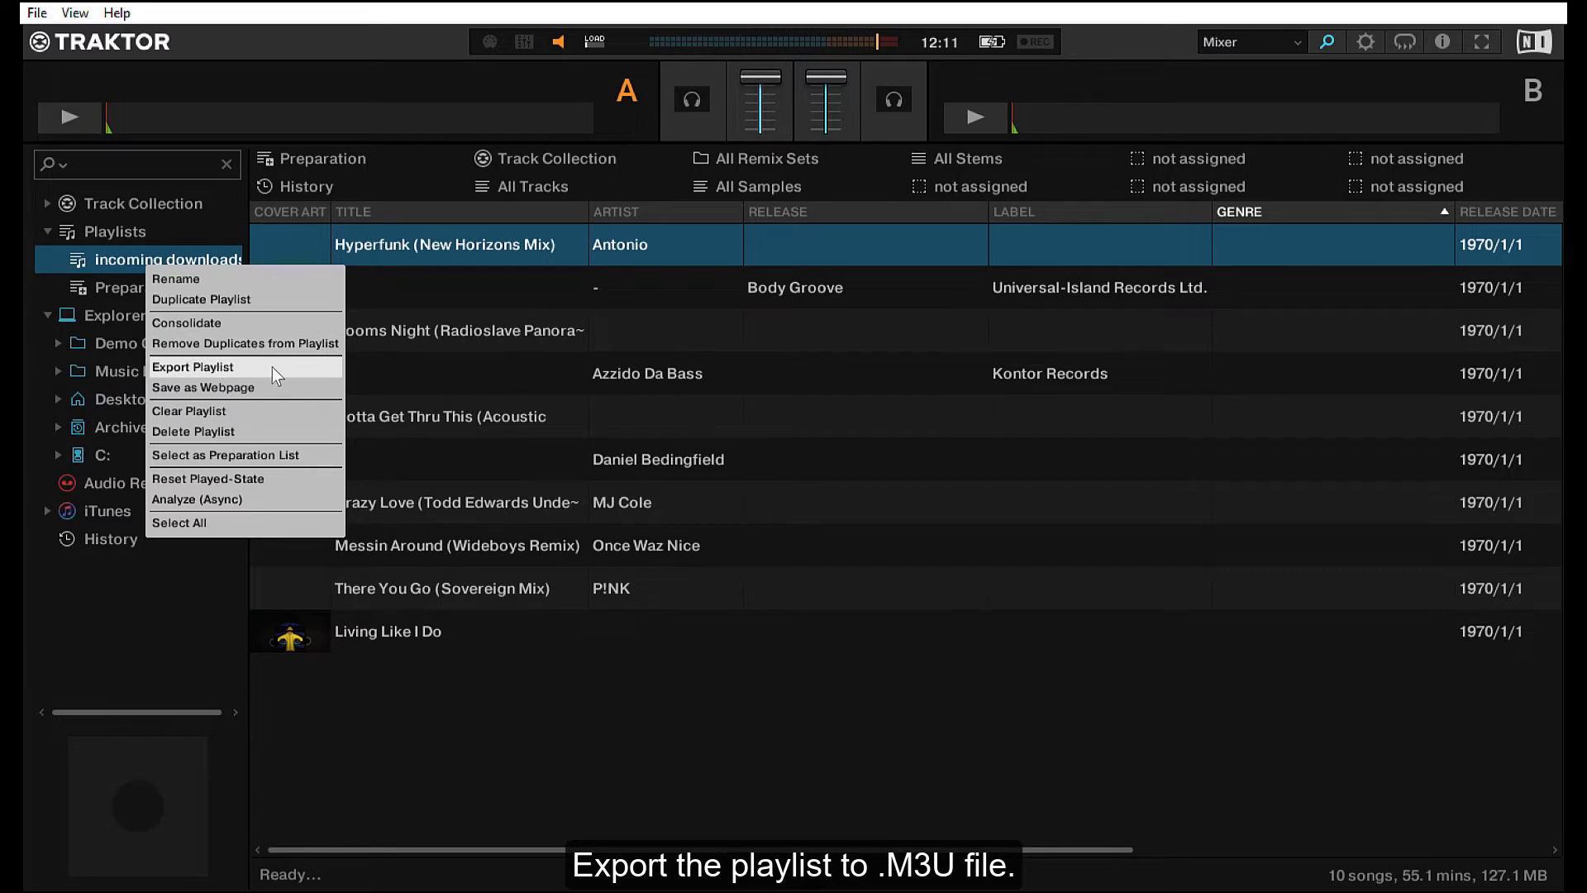
click(193, 367)
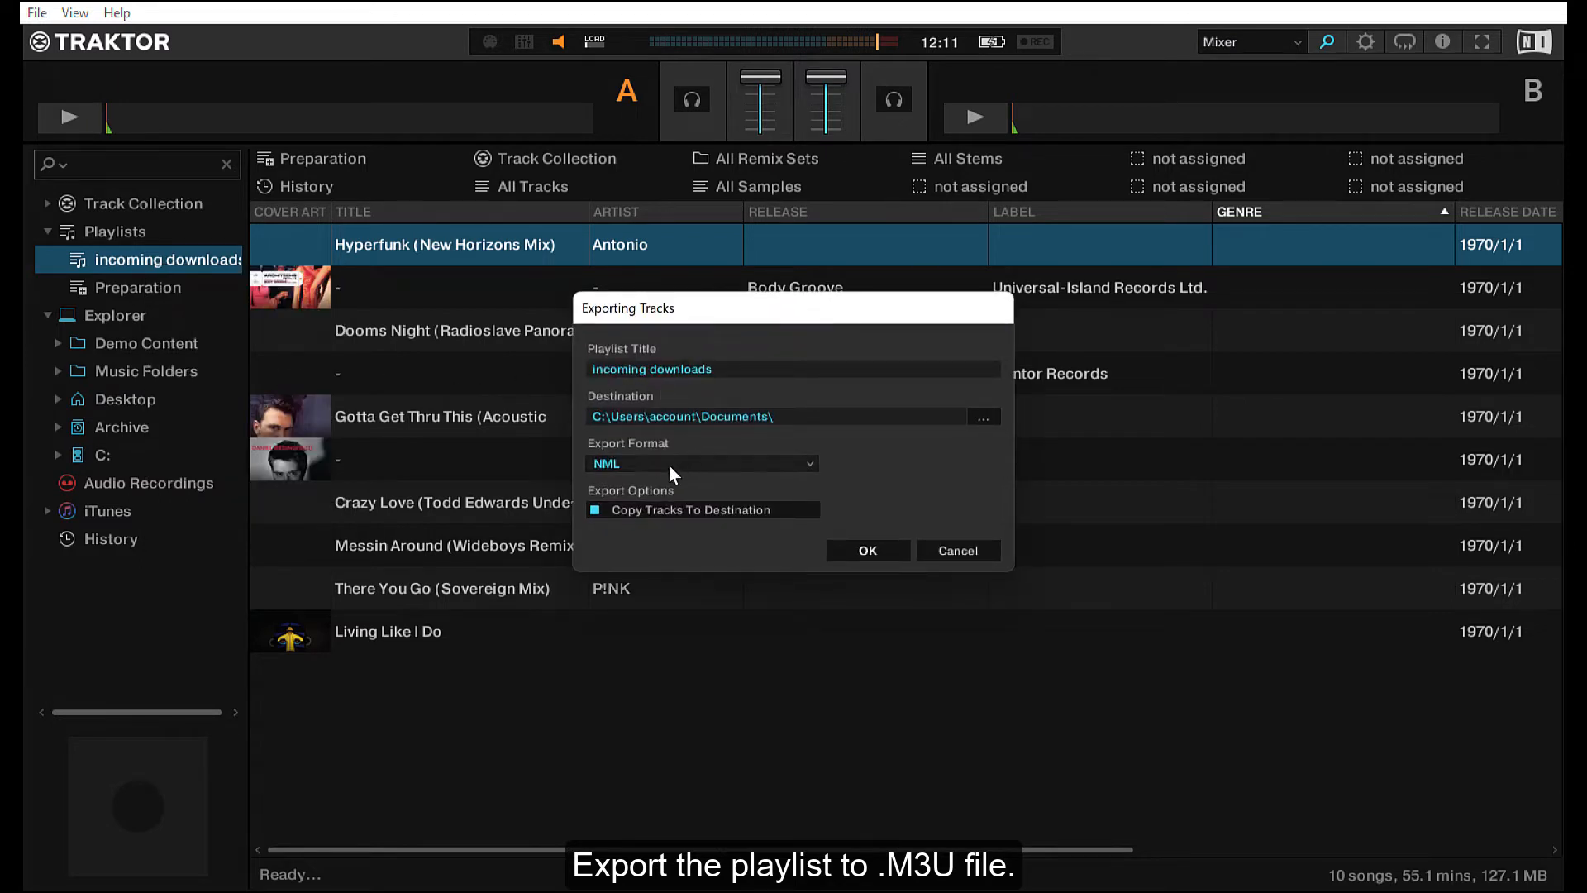
click(700, 464)
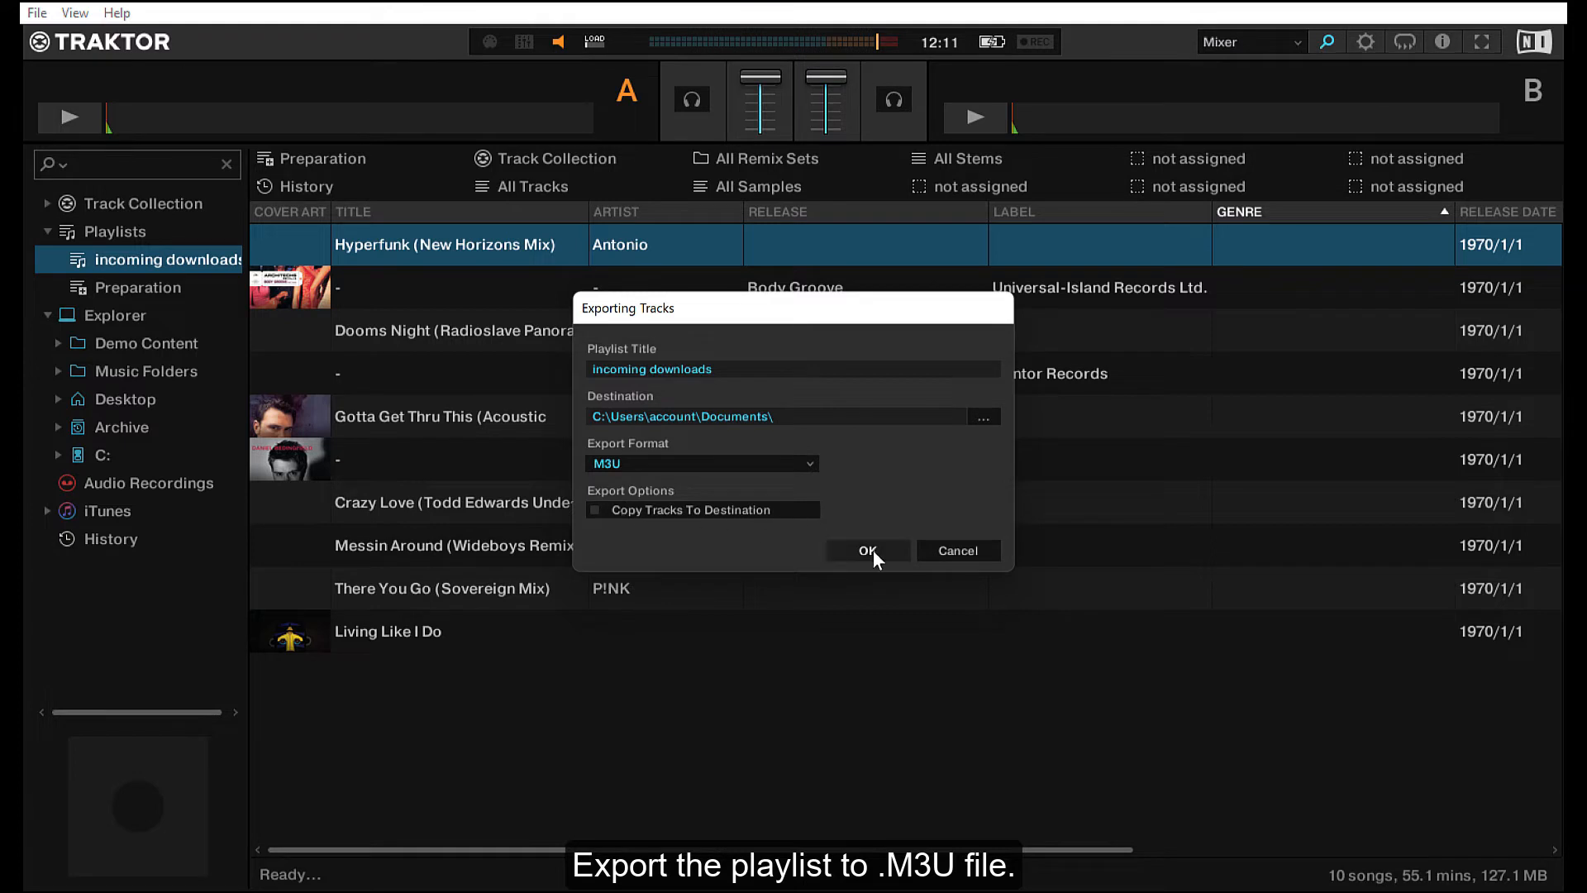
click(865, 550)
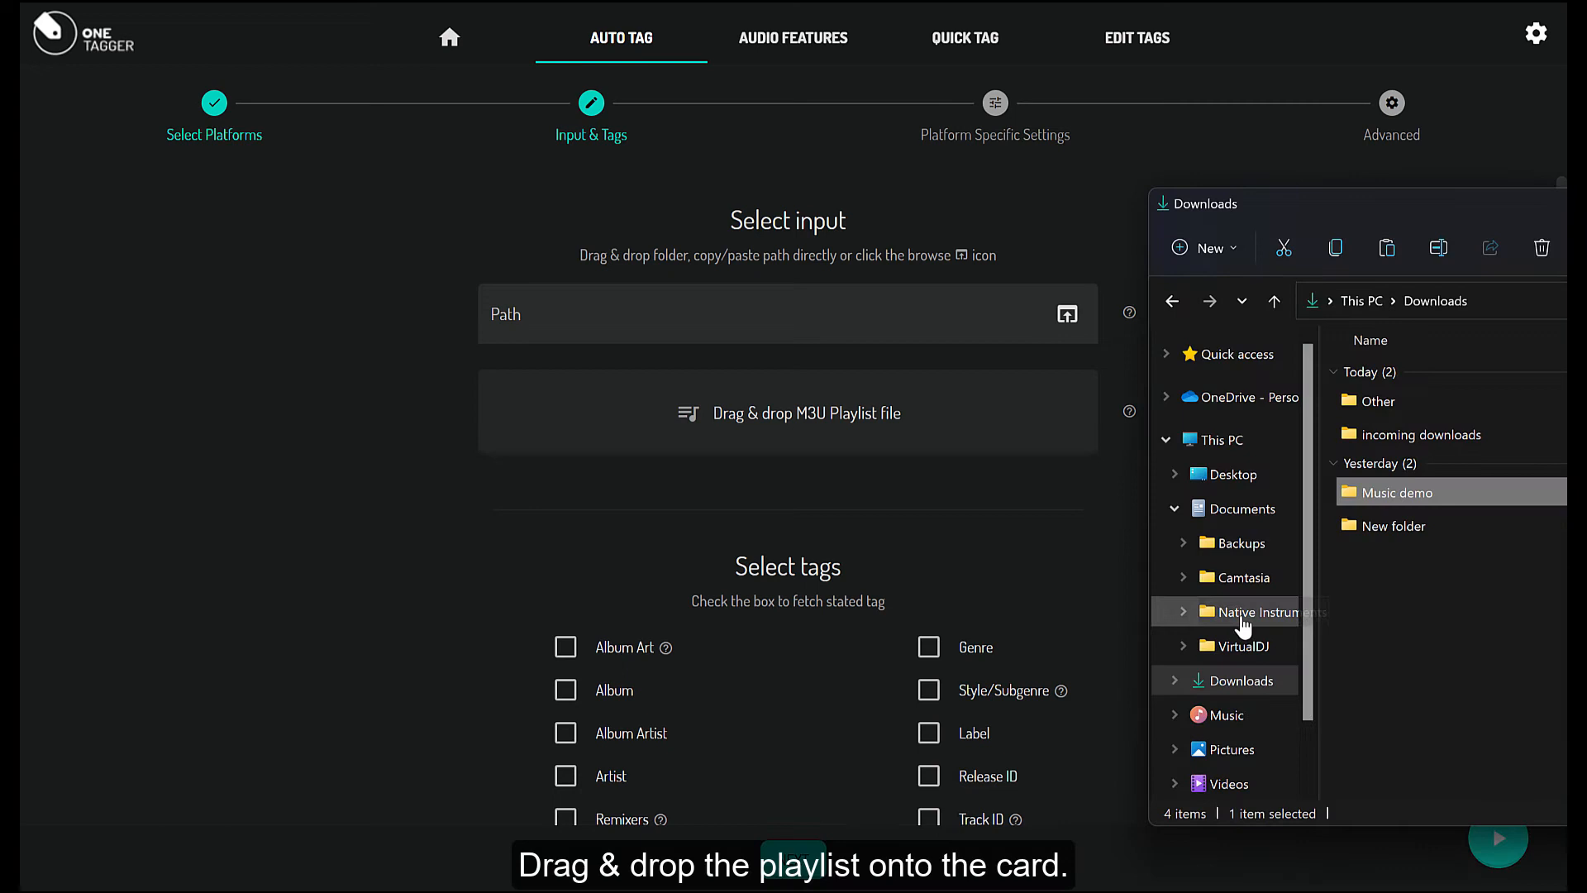
- Drag 'incoming downloads.m3u' from Documents onto OneTagger's M3U playlist input card
click(1241, 509)
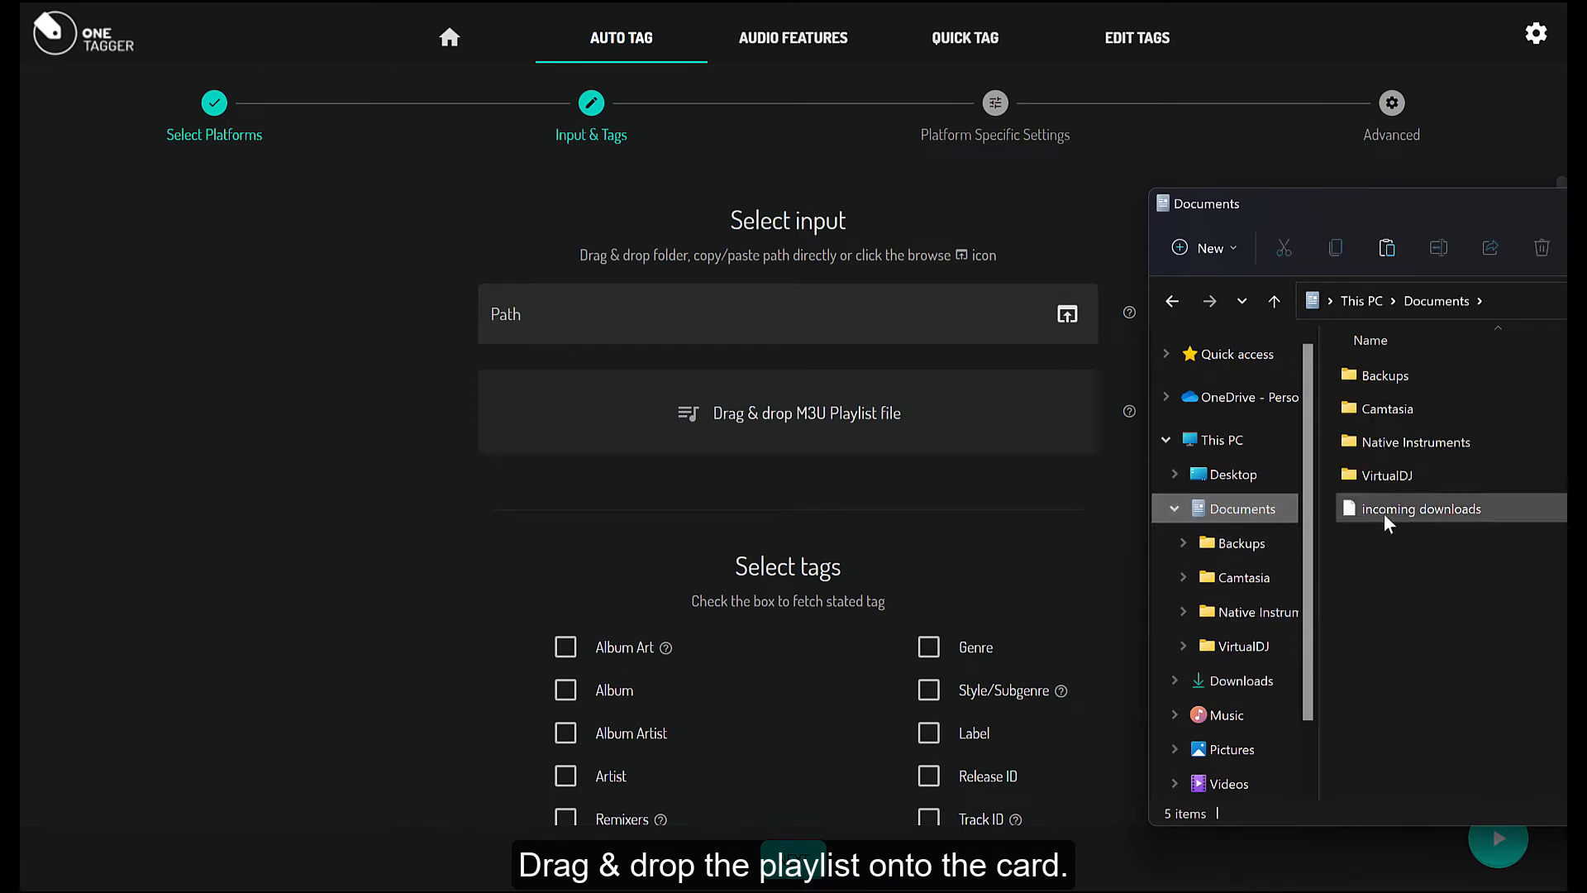
drag(1420, 507, 797, 461)
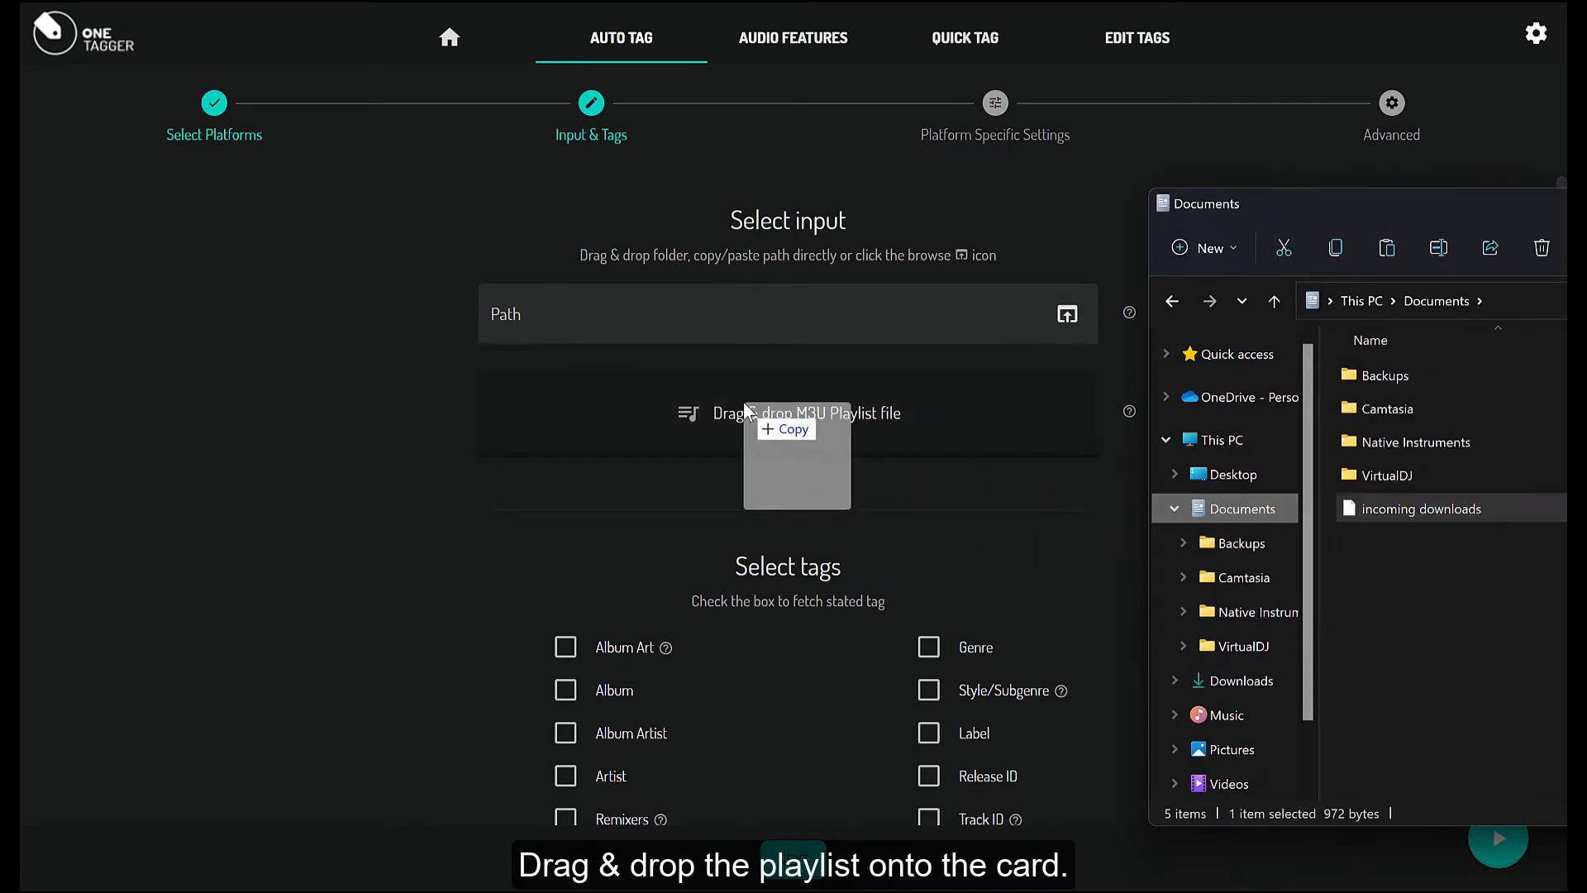
drag(1416, 507, 786, 413)
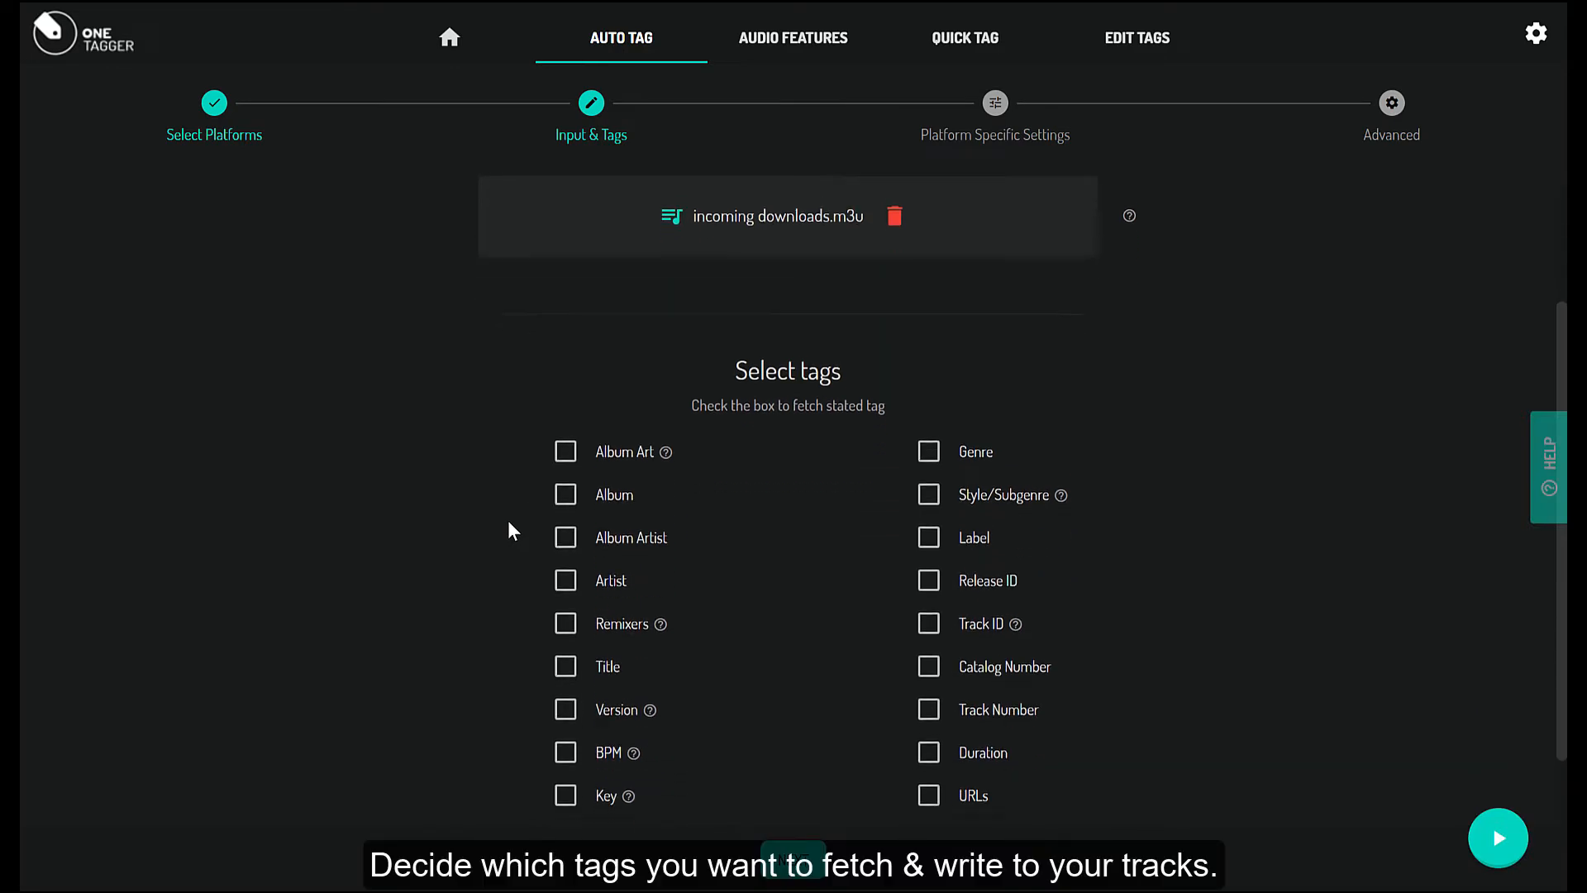
- Tick Style/Subgenre and the remaining tags to fetch, including Album Art, Genre and Label
scroll(down, 3)
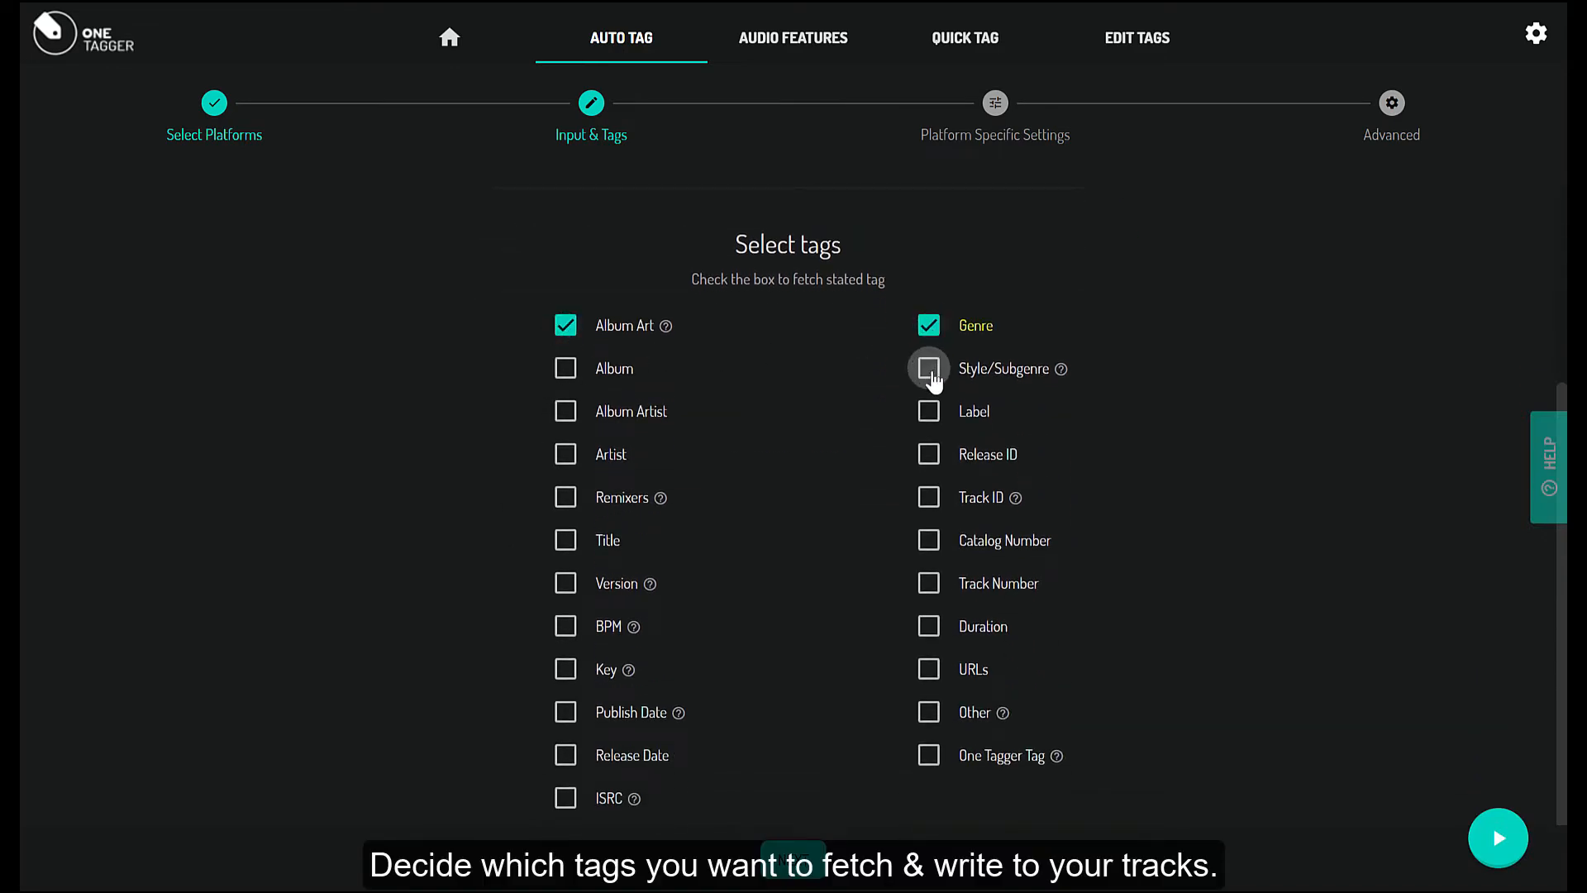
click(929, 369)
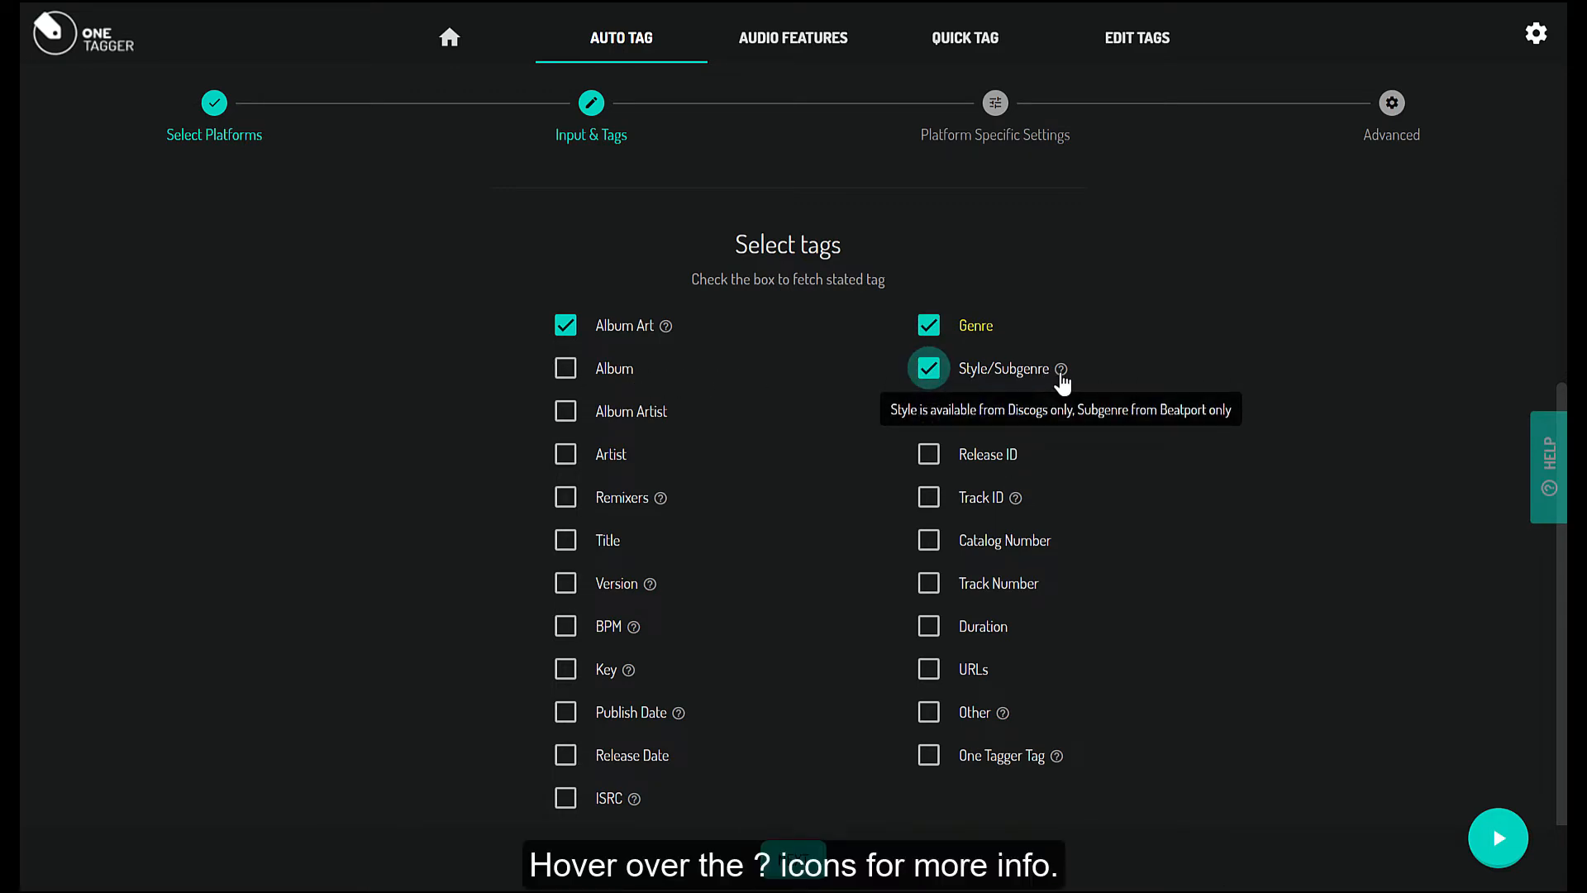
click(564, 367)
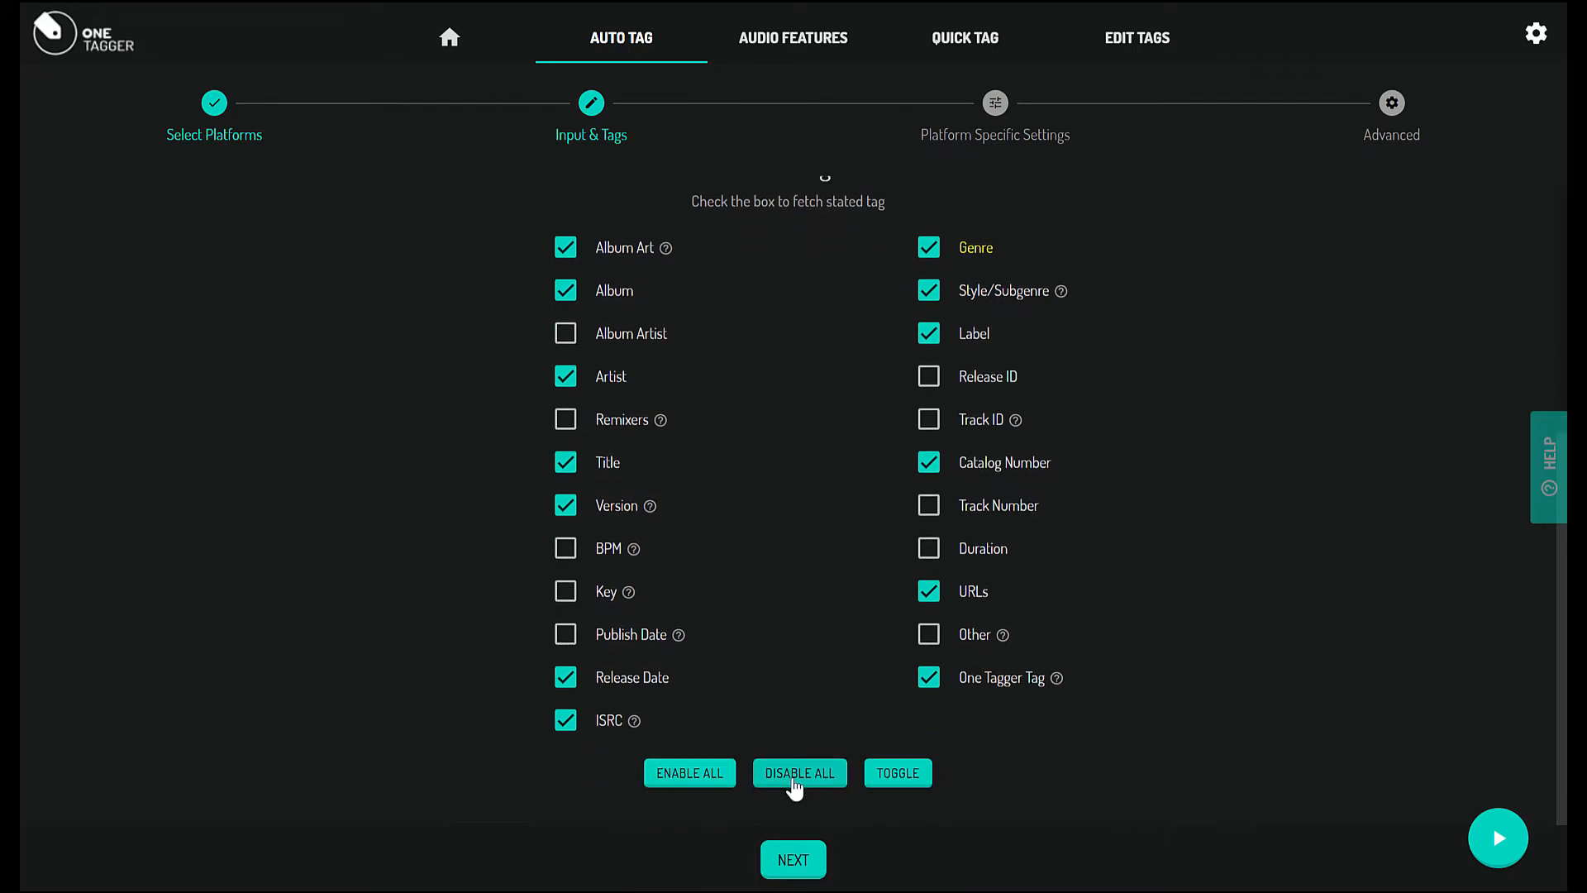
- Move past the platform-specific settings to the Advanced options step
click(793, 859)
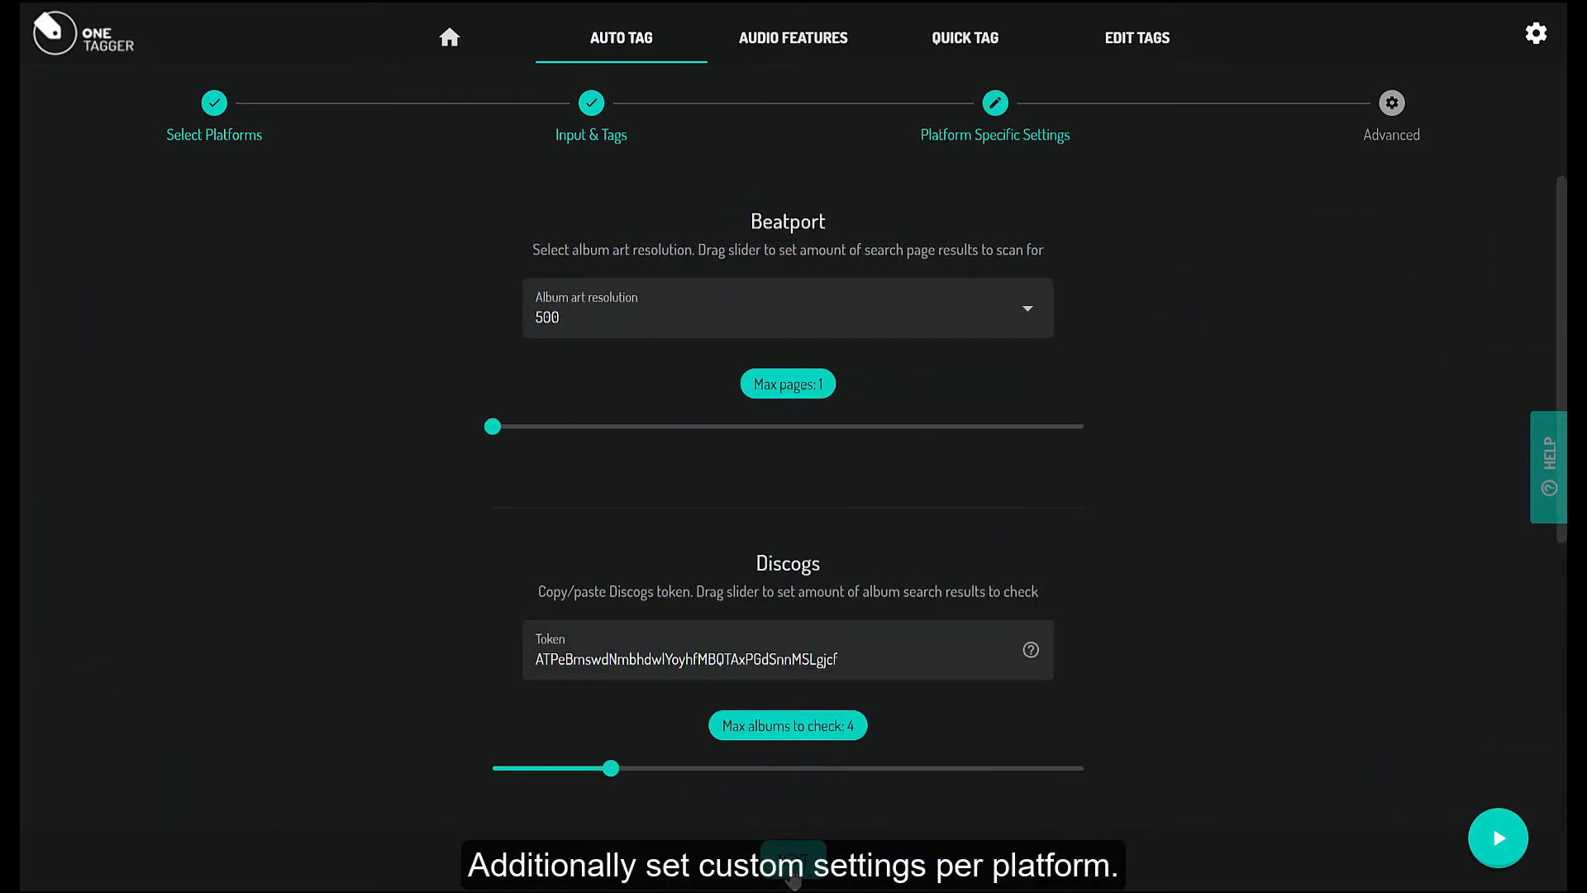
scroll(down, 3)
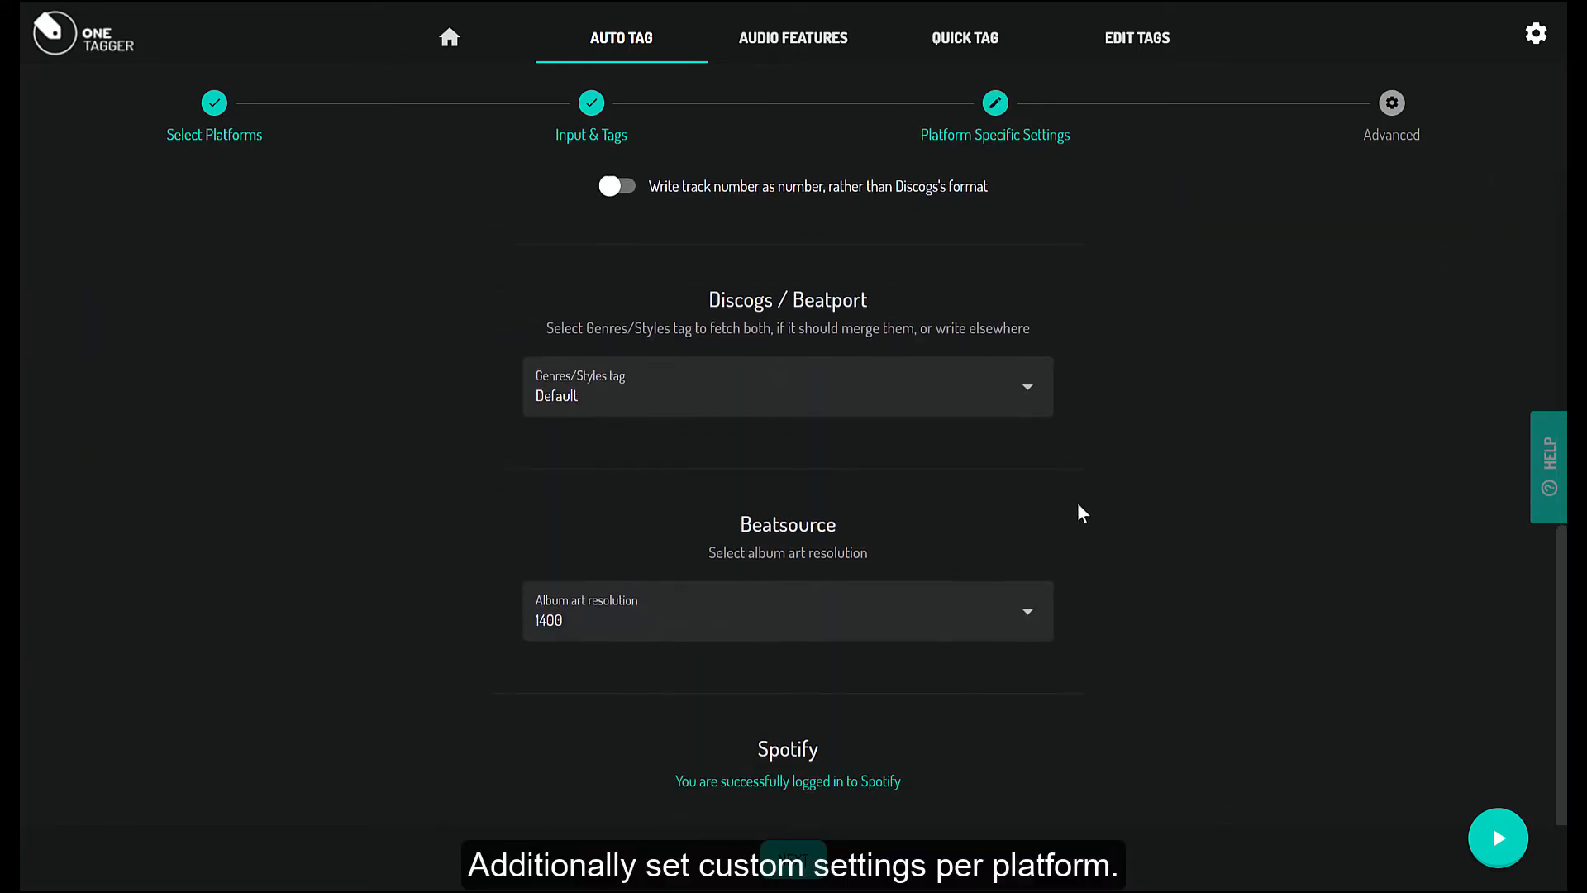
click(1391, 102)
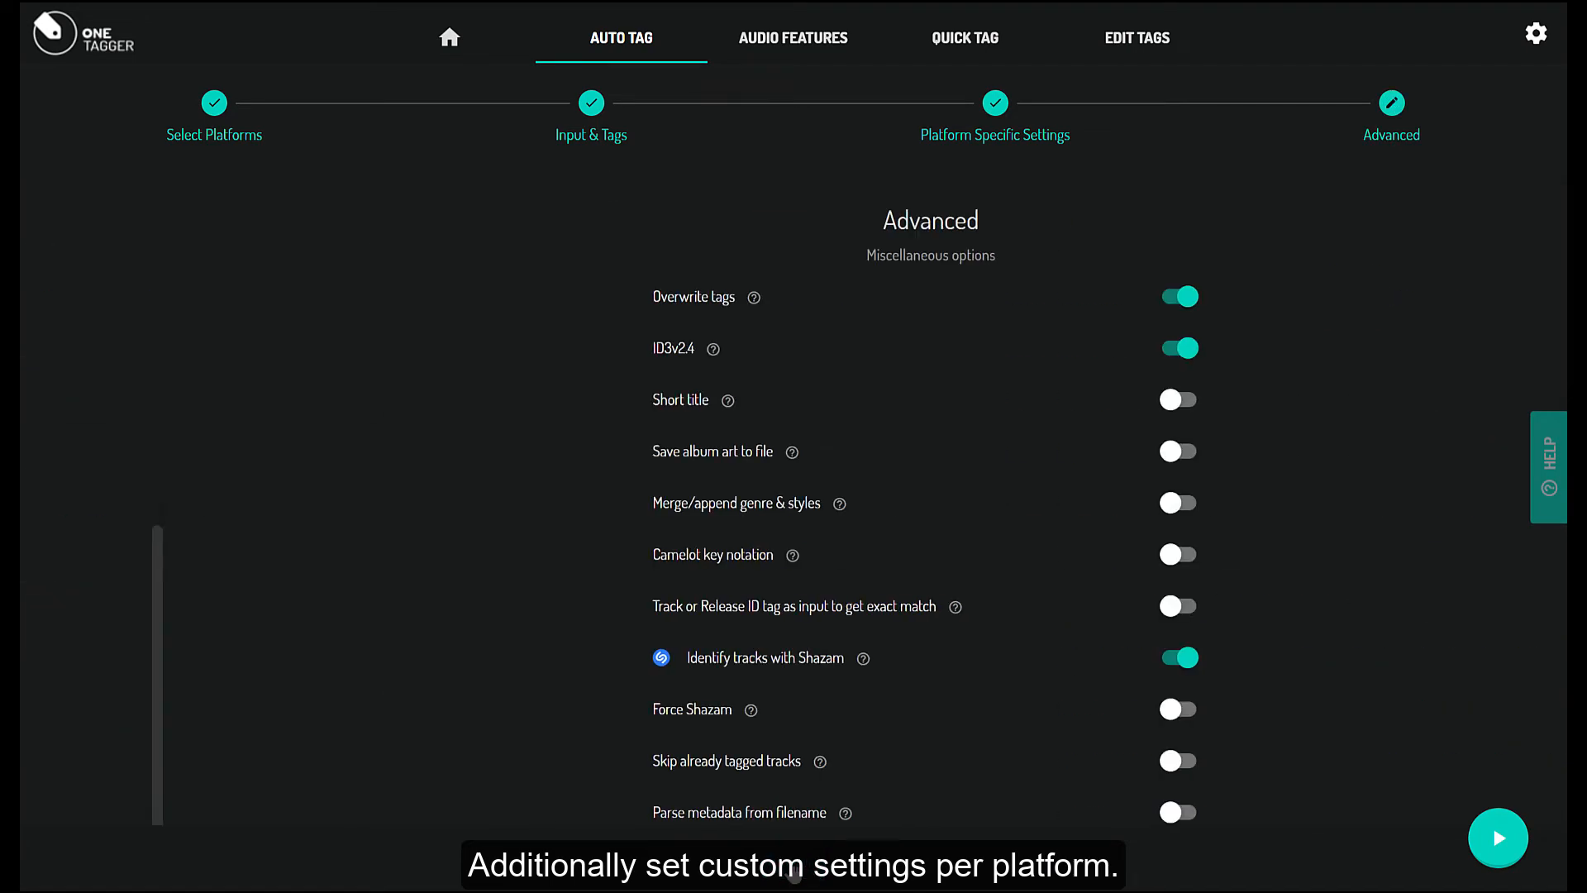
mouse_move(610, 297)
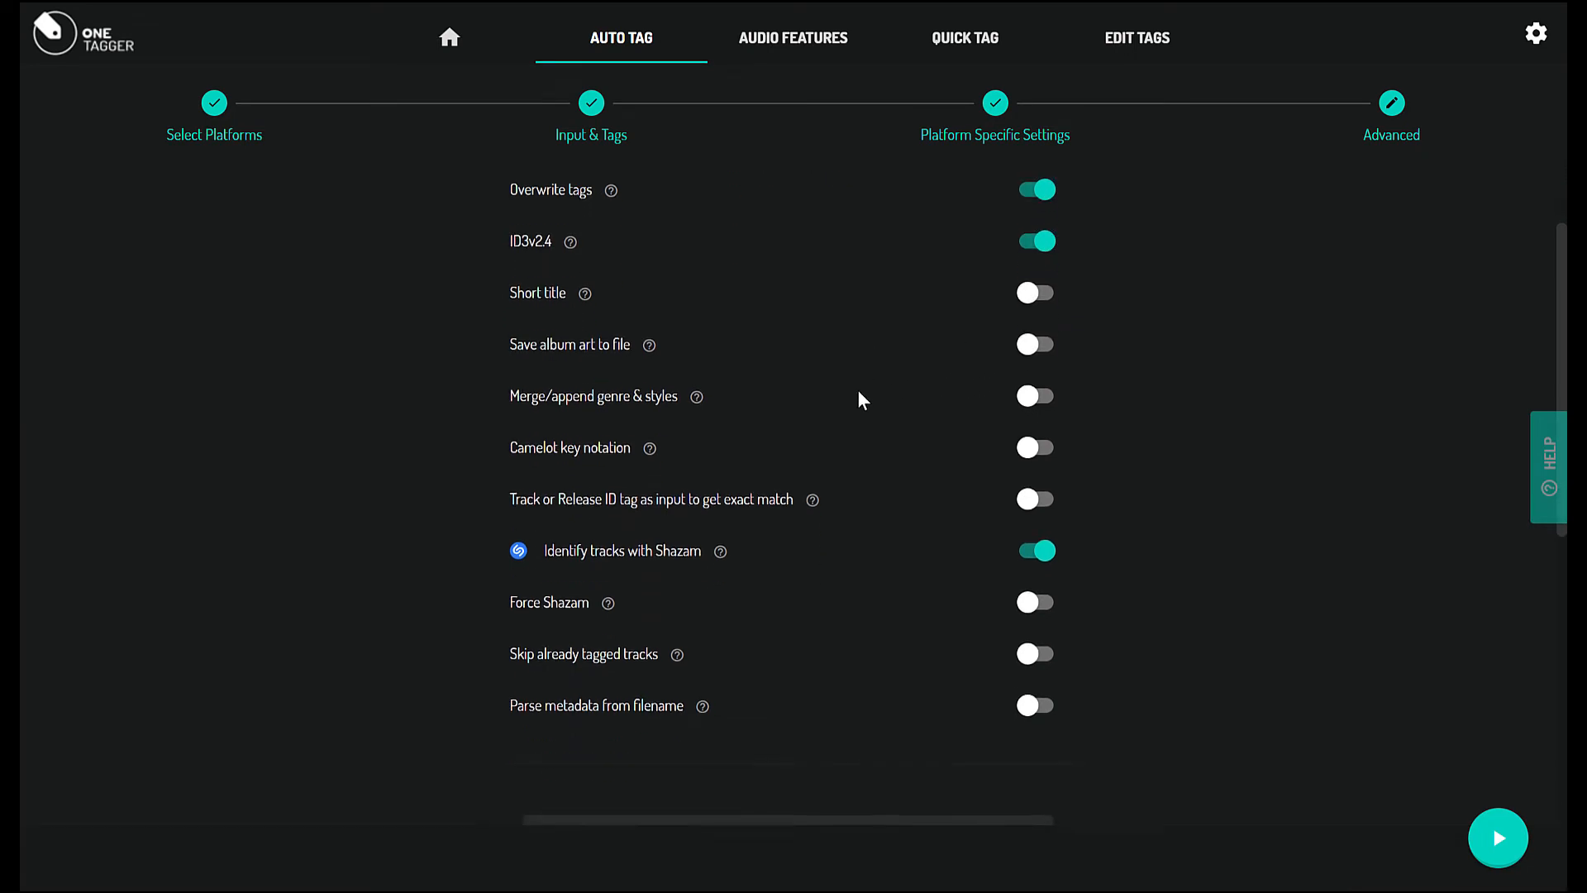
- Set Multiple matches ordering to Oldest and start the auto-tagging run
scroll(down, 3)
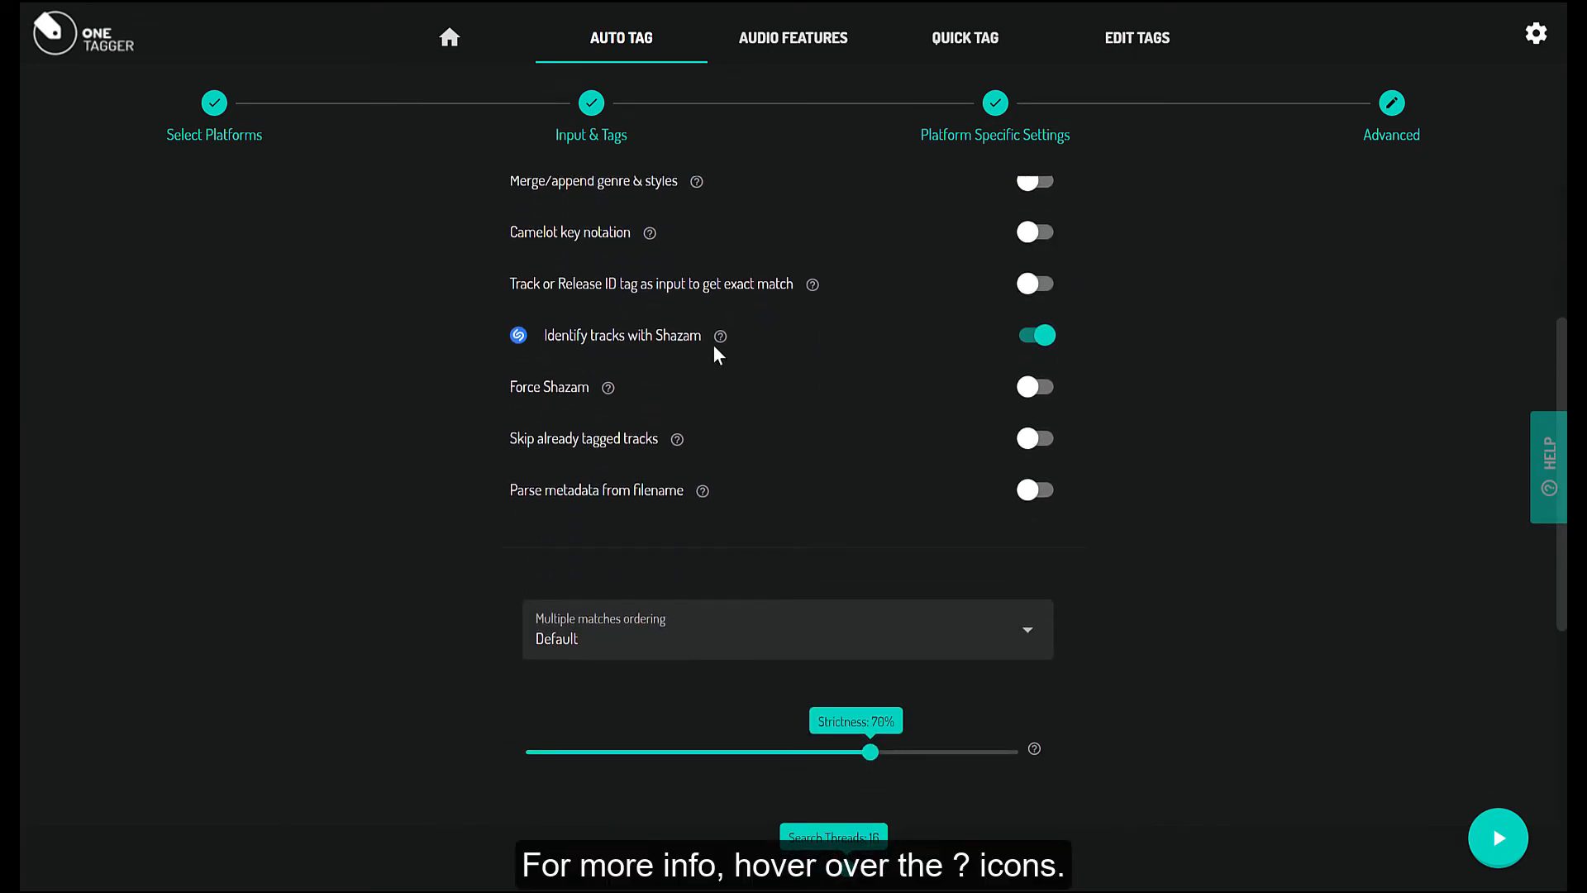
mouse_move(720, 335)
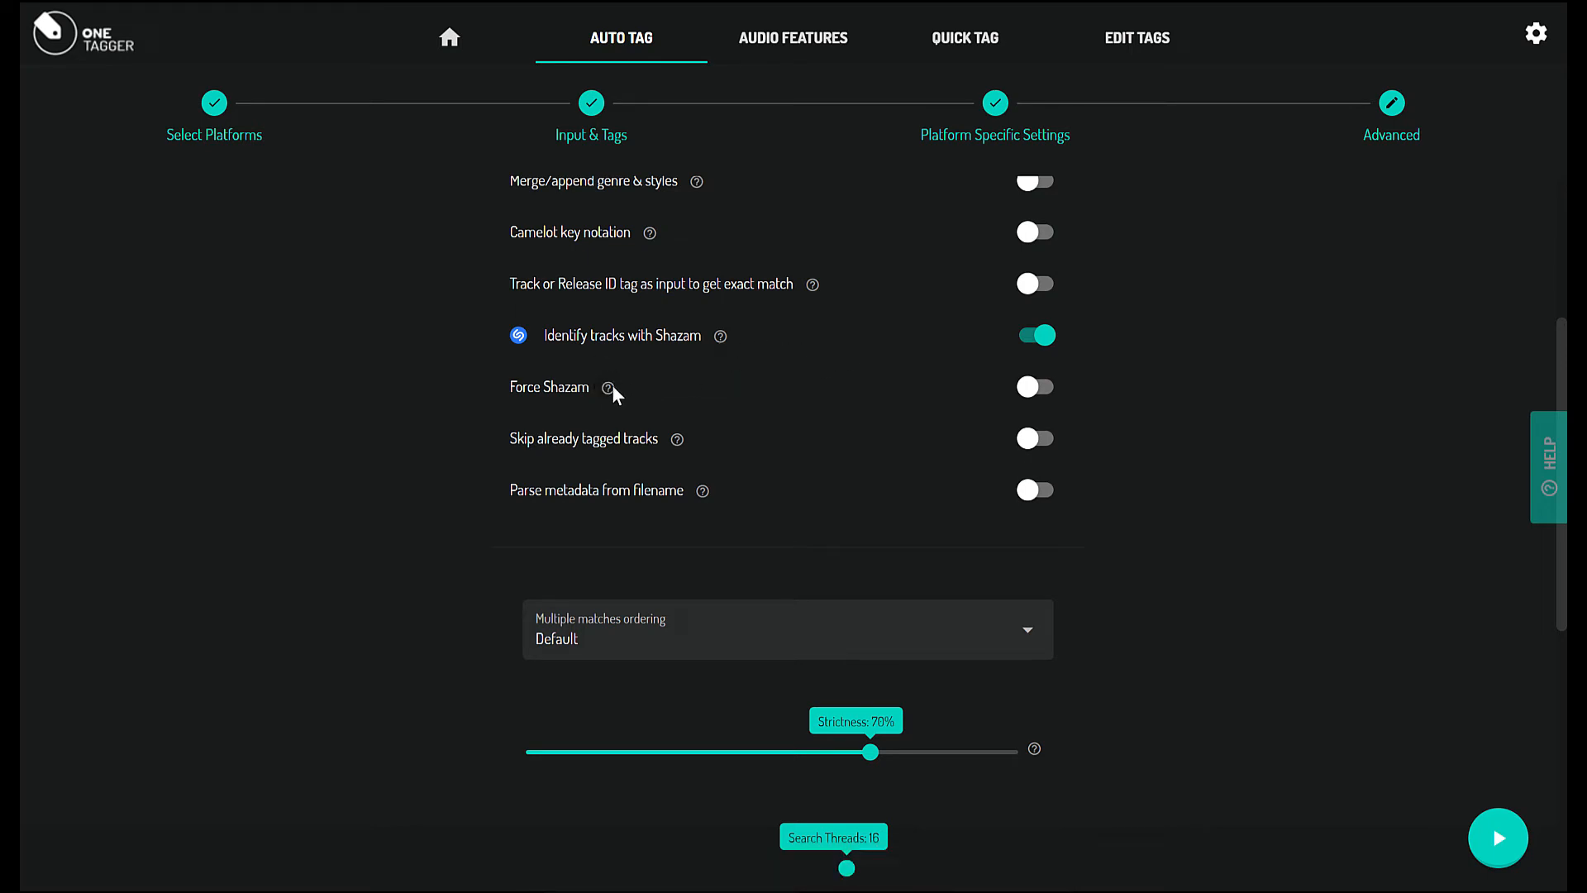
mouse_move(1099, 399)
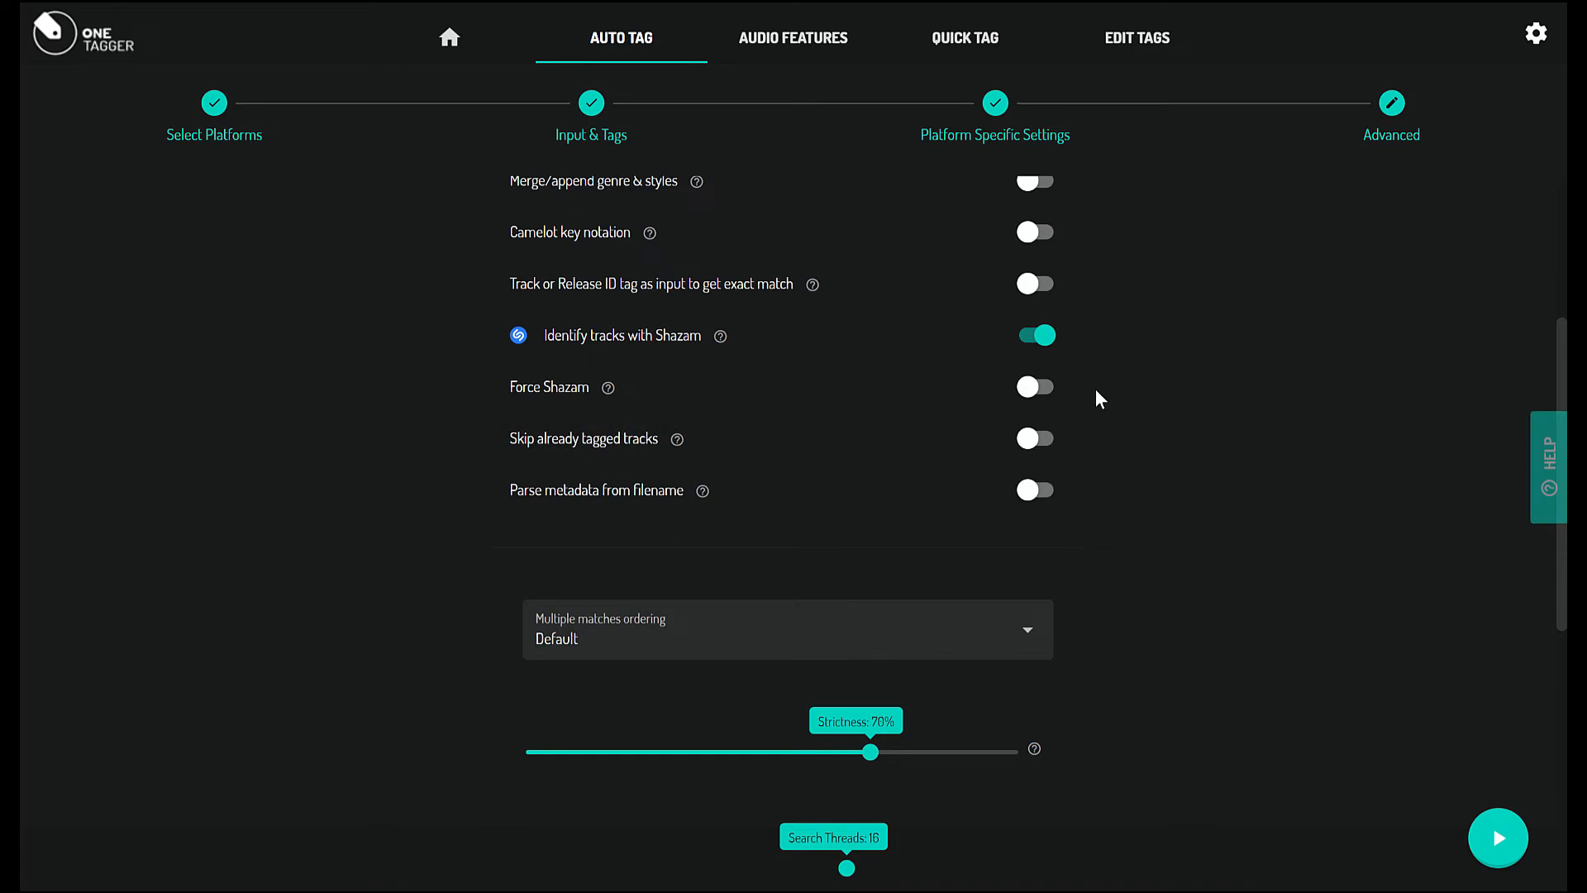
scroll(down, 3)
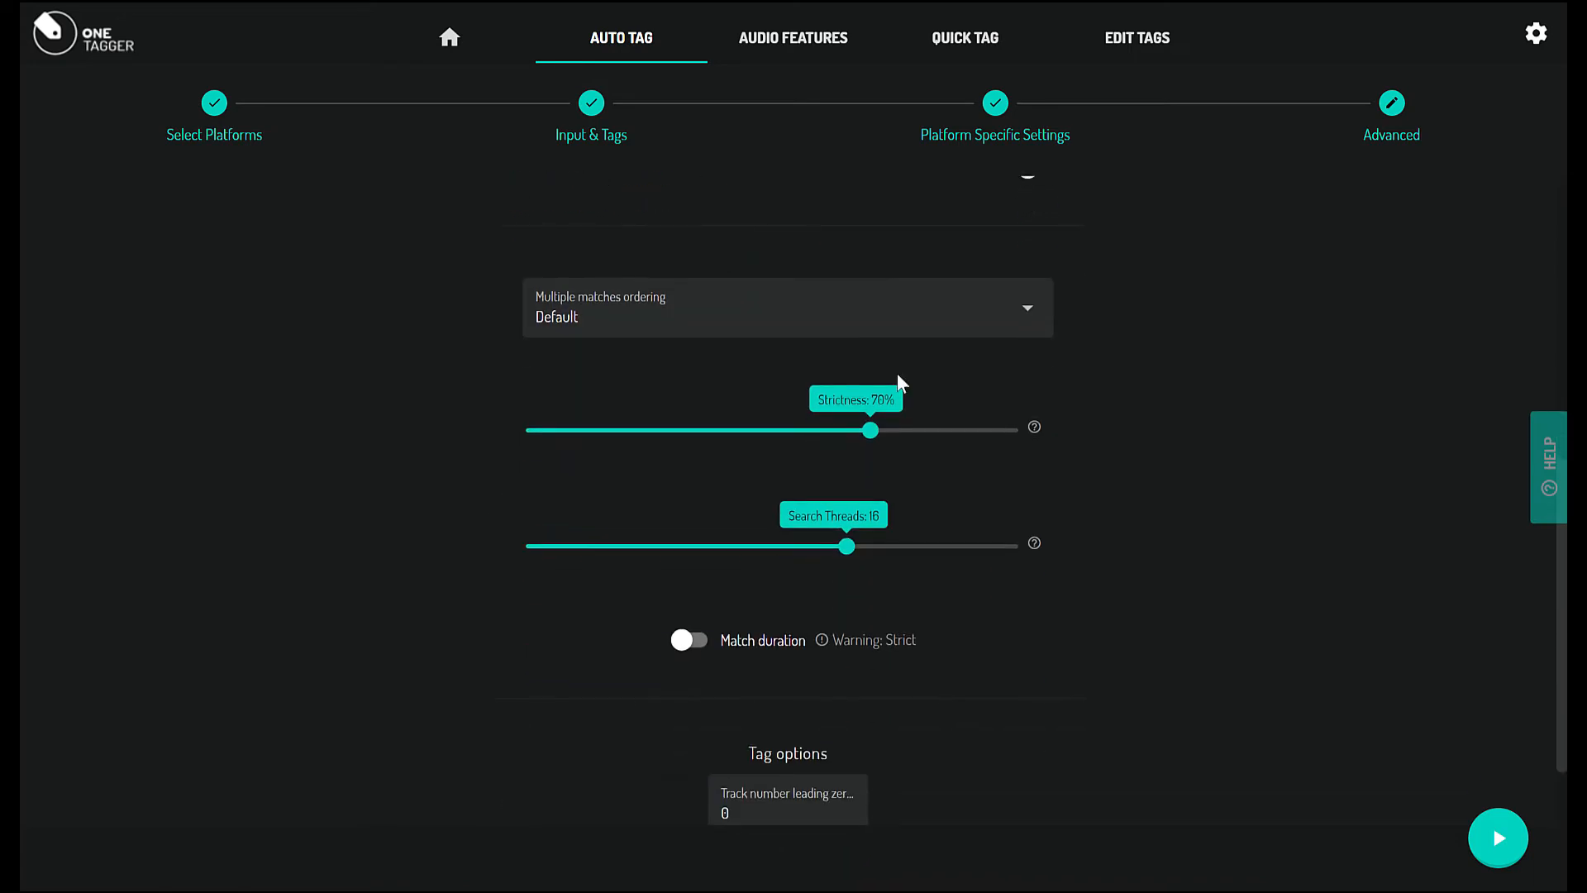
click(788, 307)
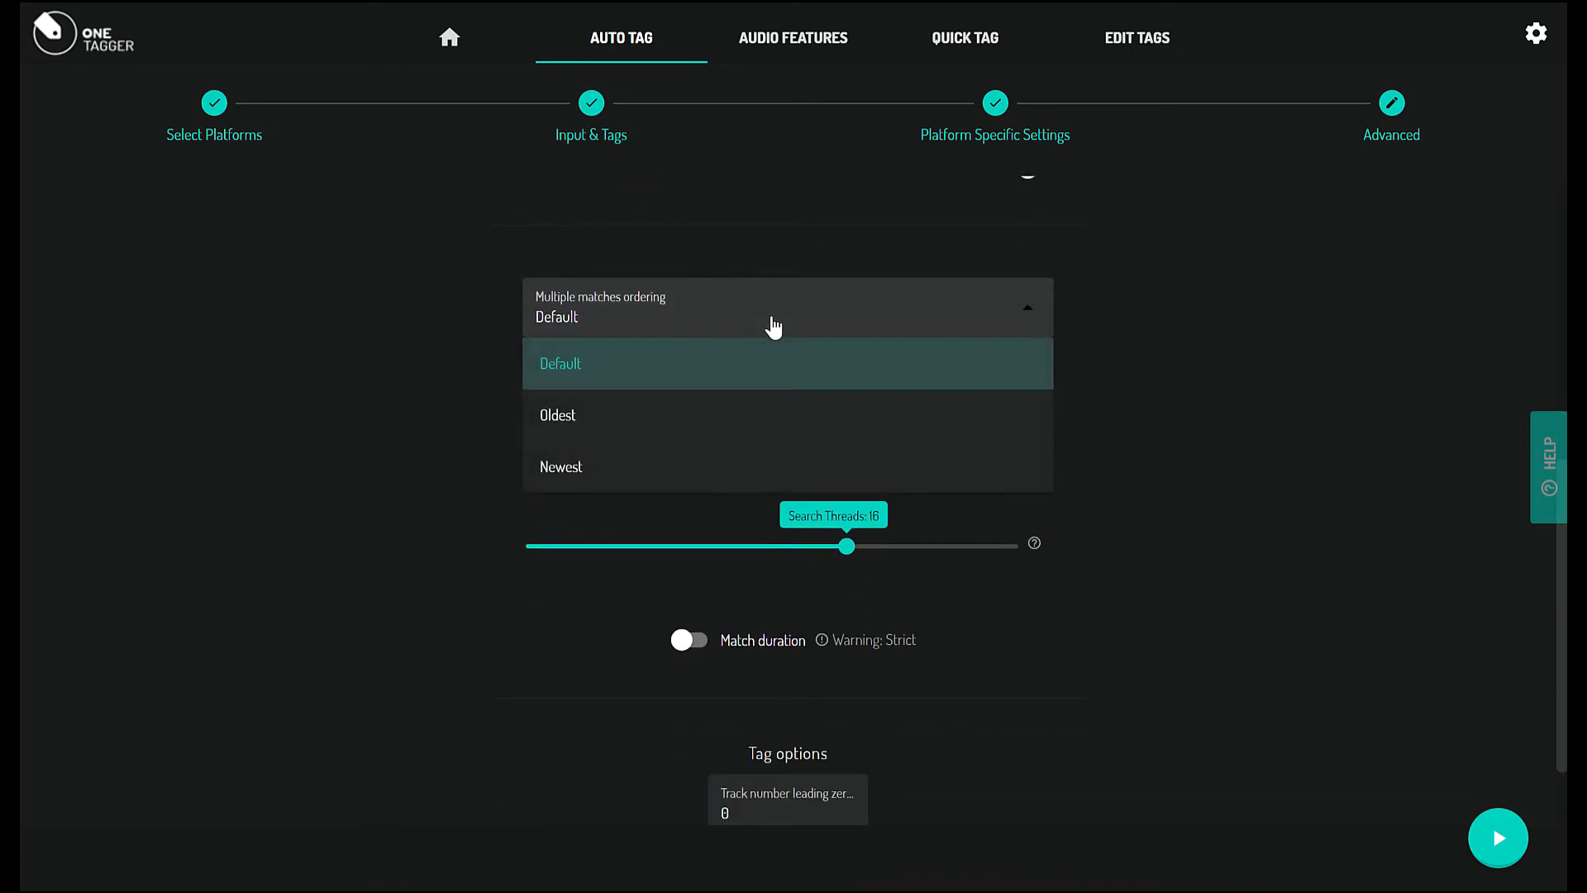
click(558, 414)
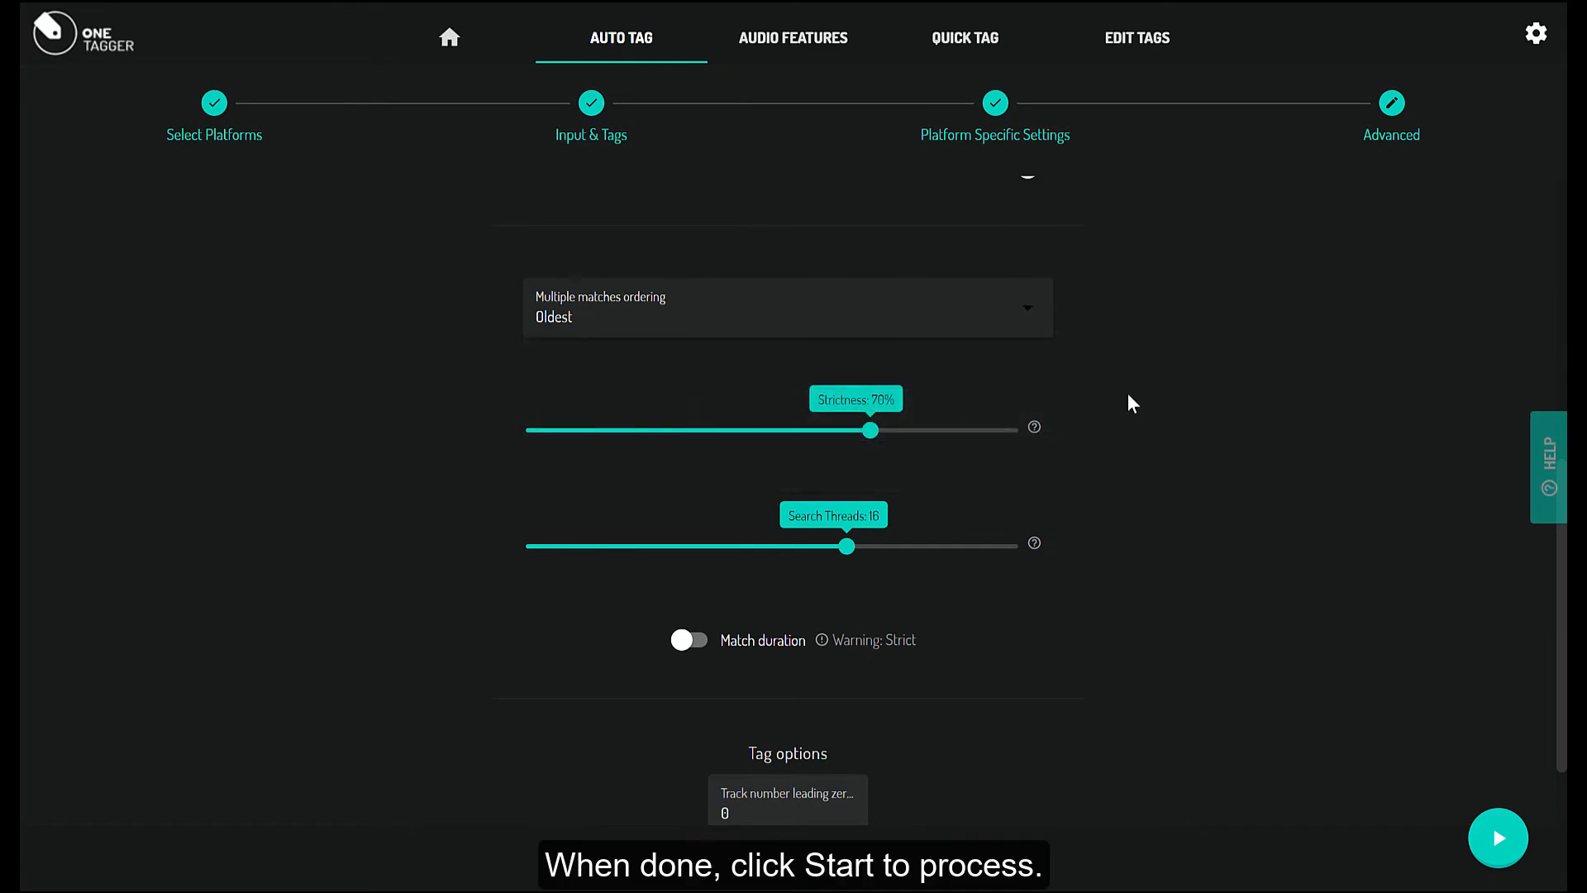
scroll(down, 3)
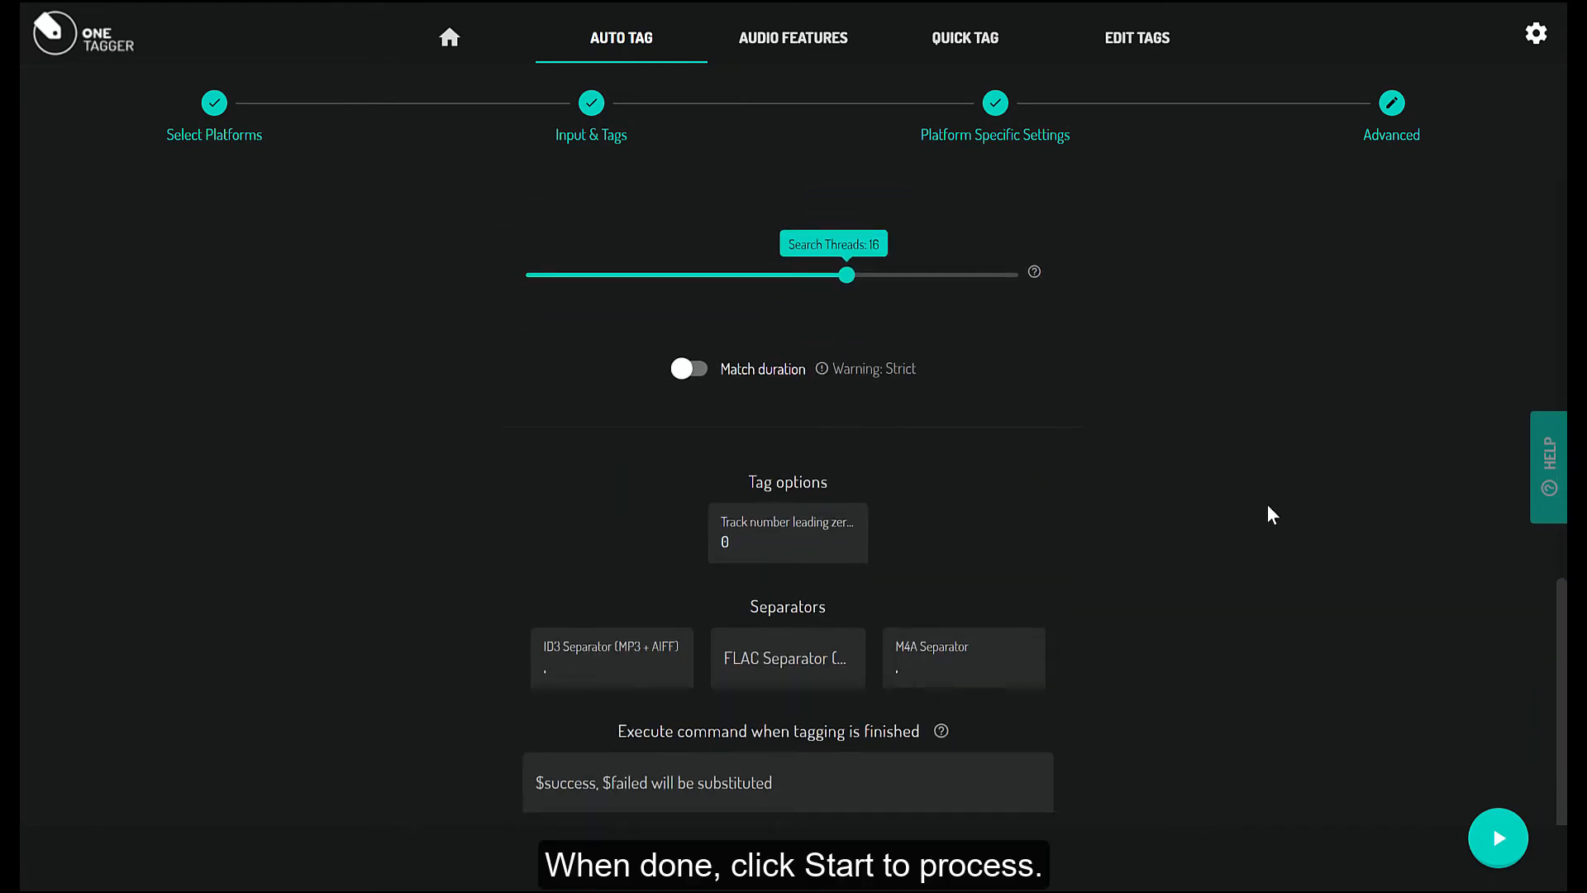
click(1498, 839)
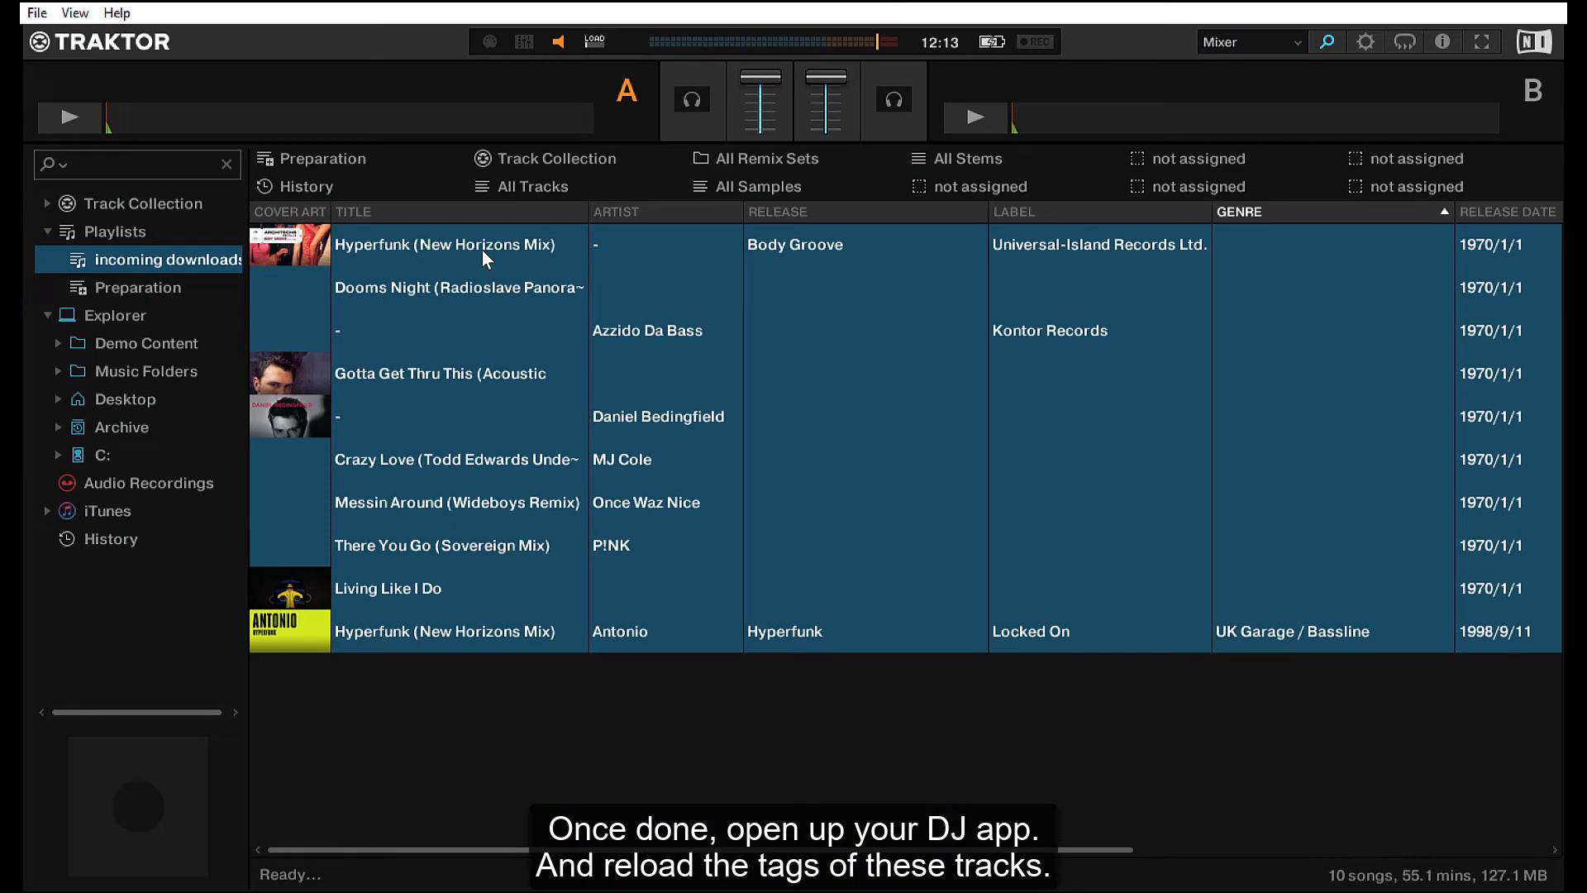
- Run Check Consistency on the playlist tracks, then view Body Groove and Messin Around covers
right_click(446, 244)
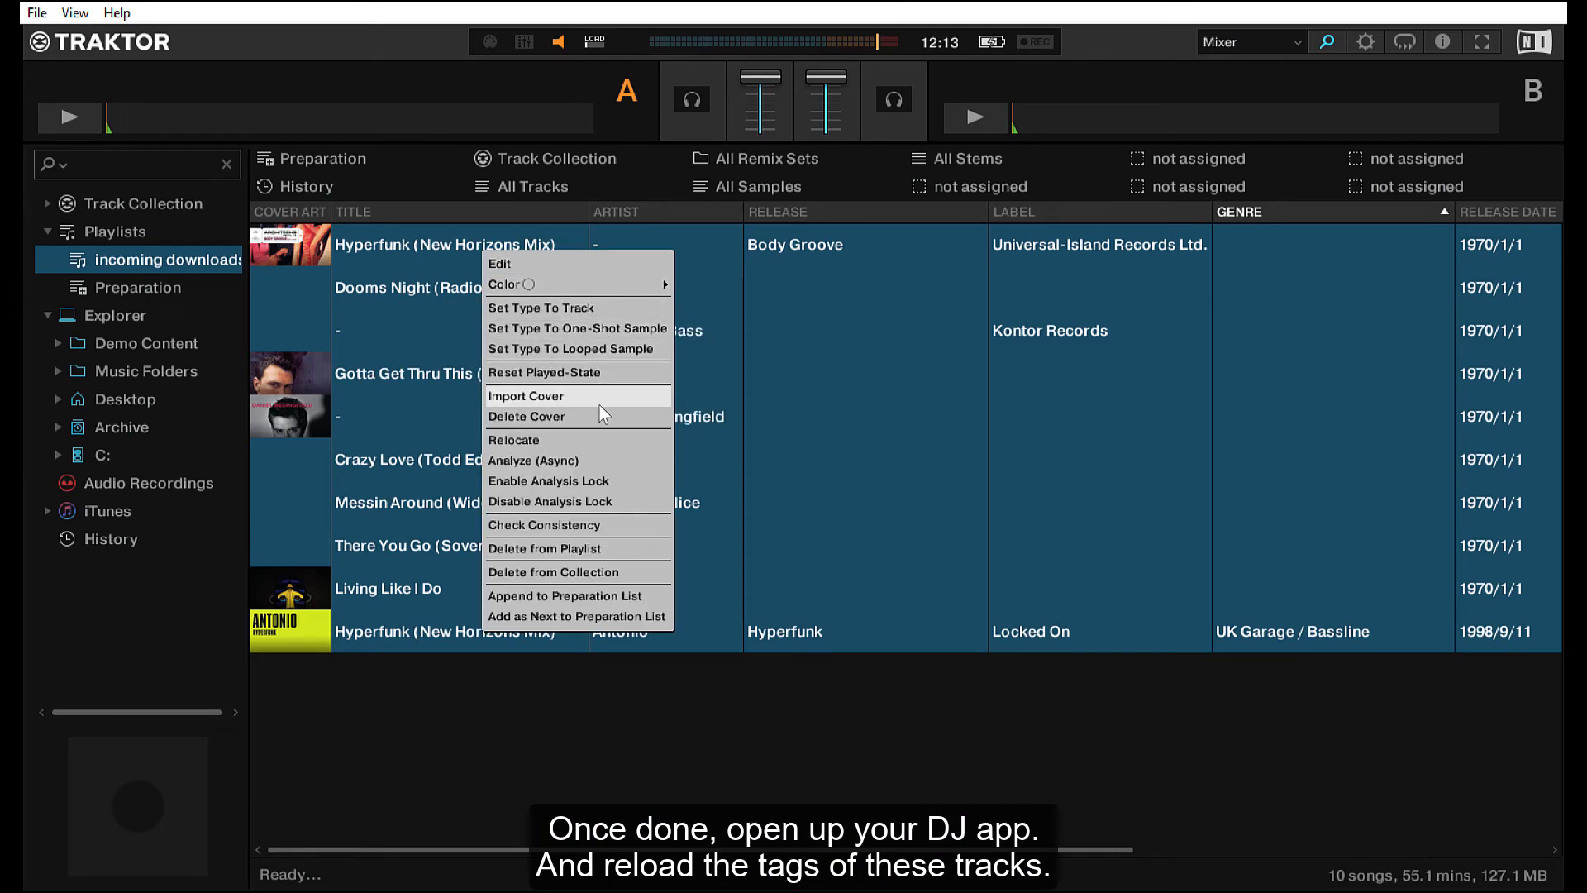
mouse_move(608, 529)
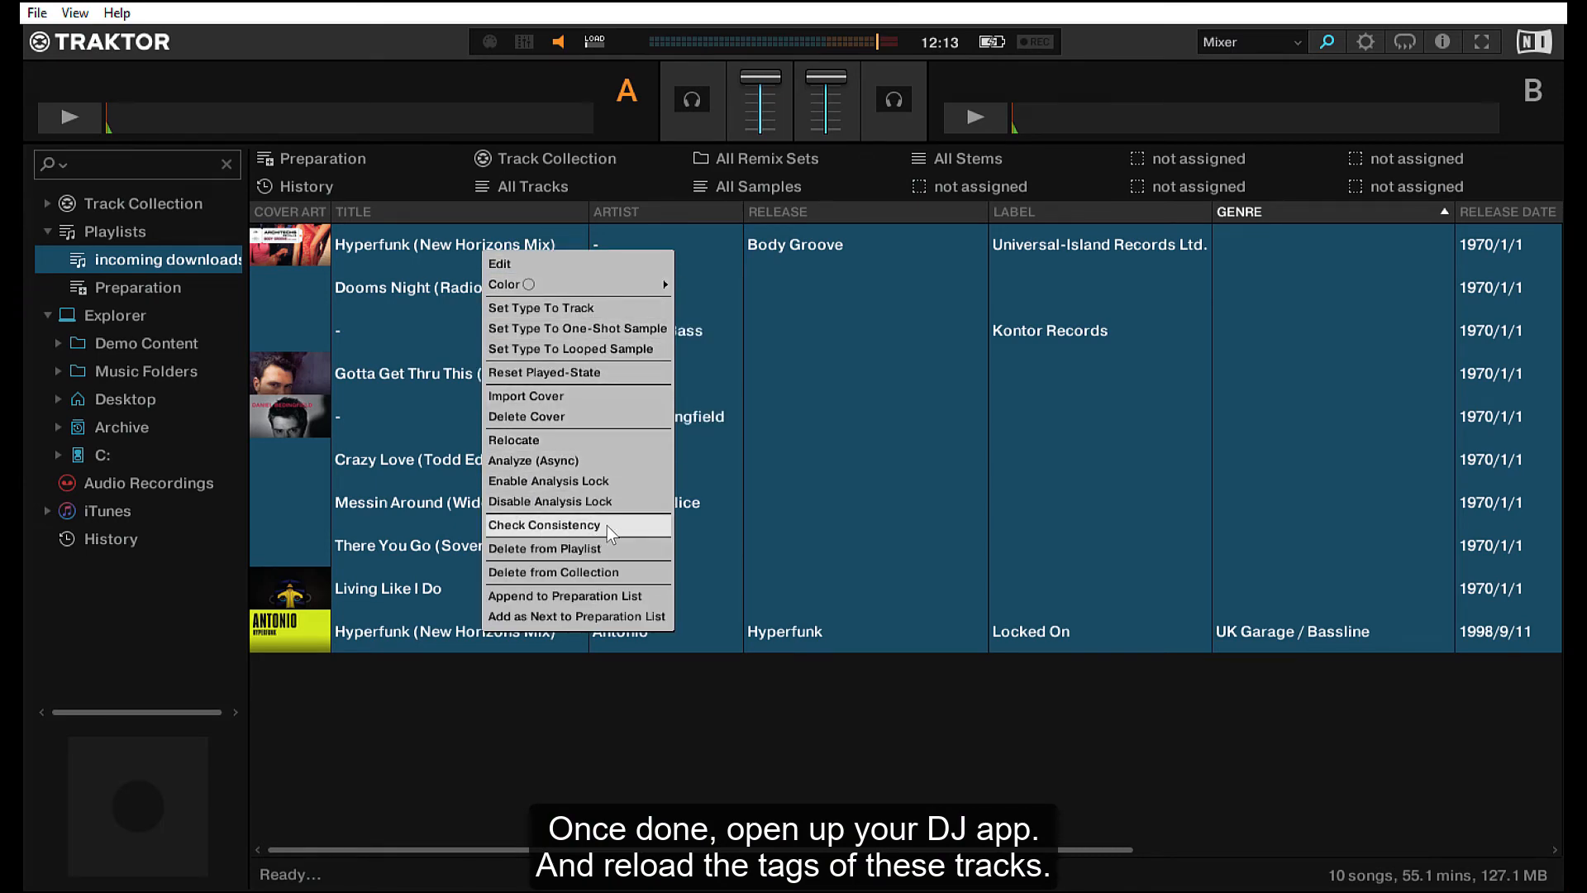
click(544, 524)
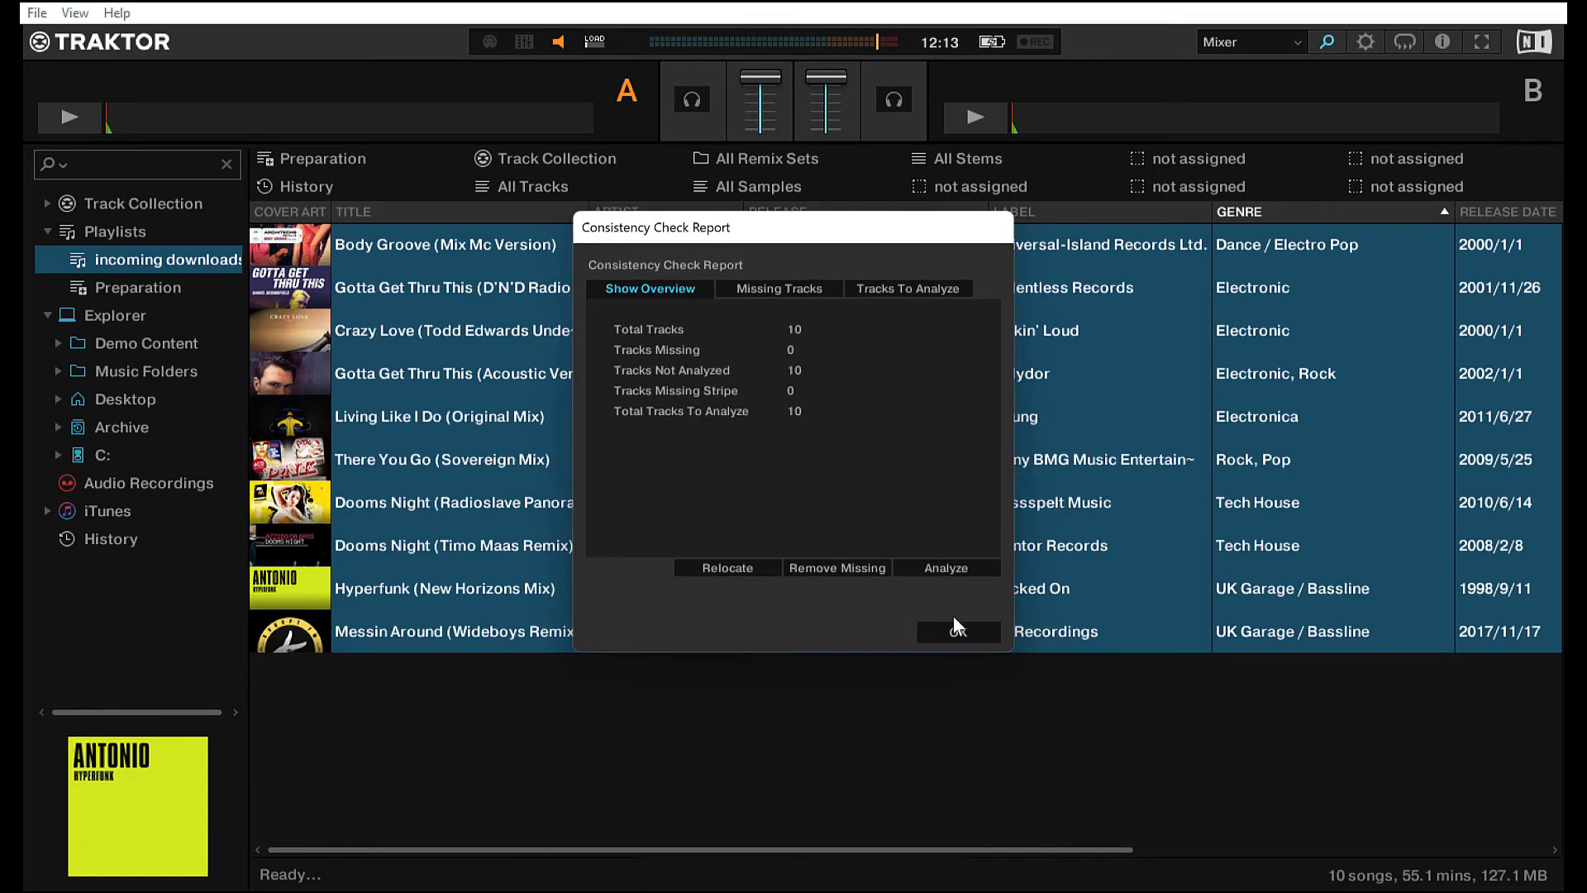
click(956, 630)
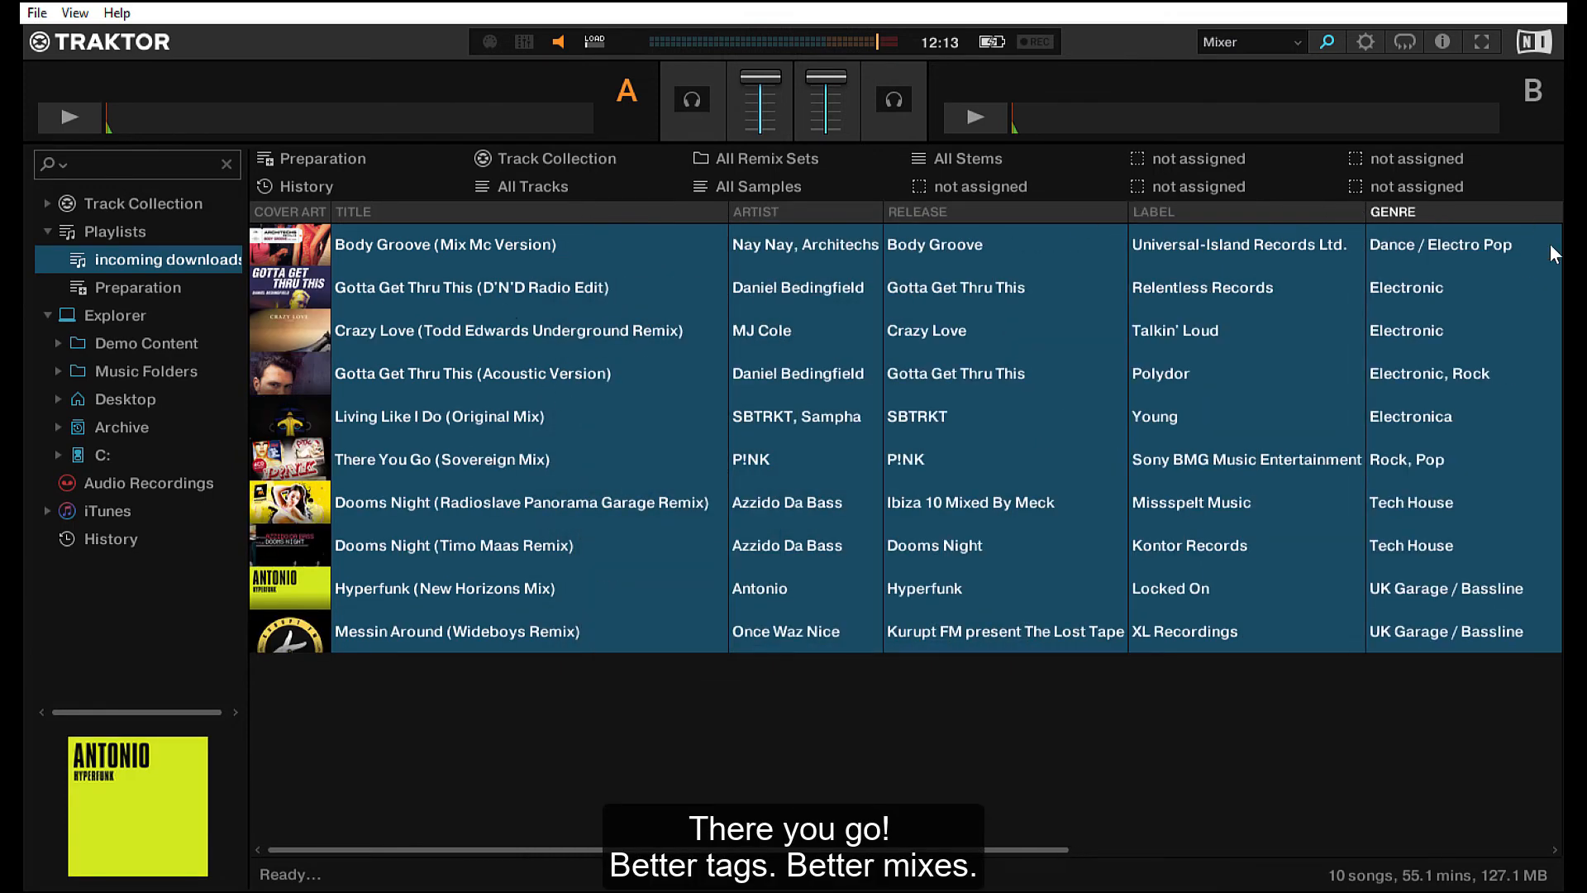
click(445, 244)
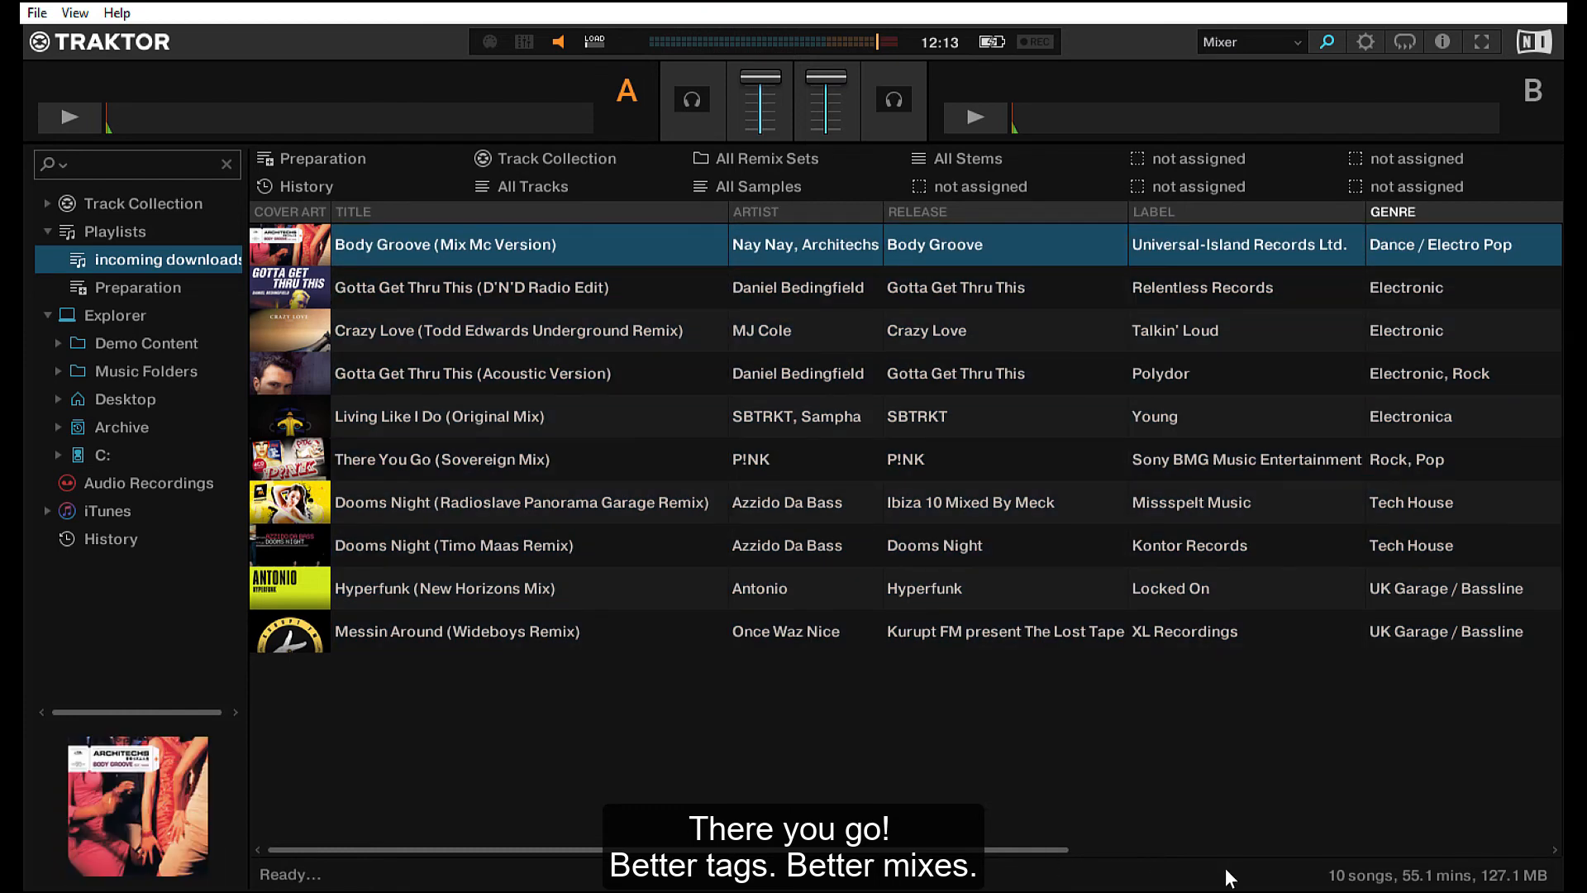
click(1499, 212)
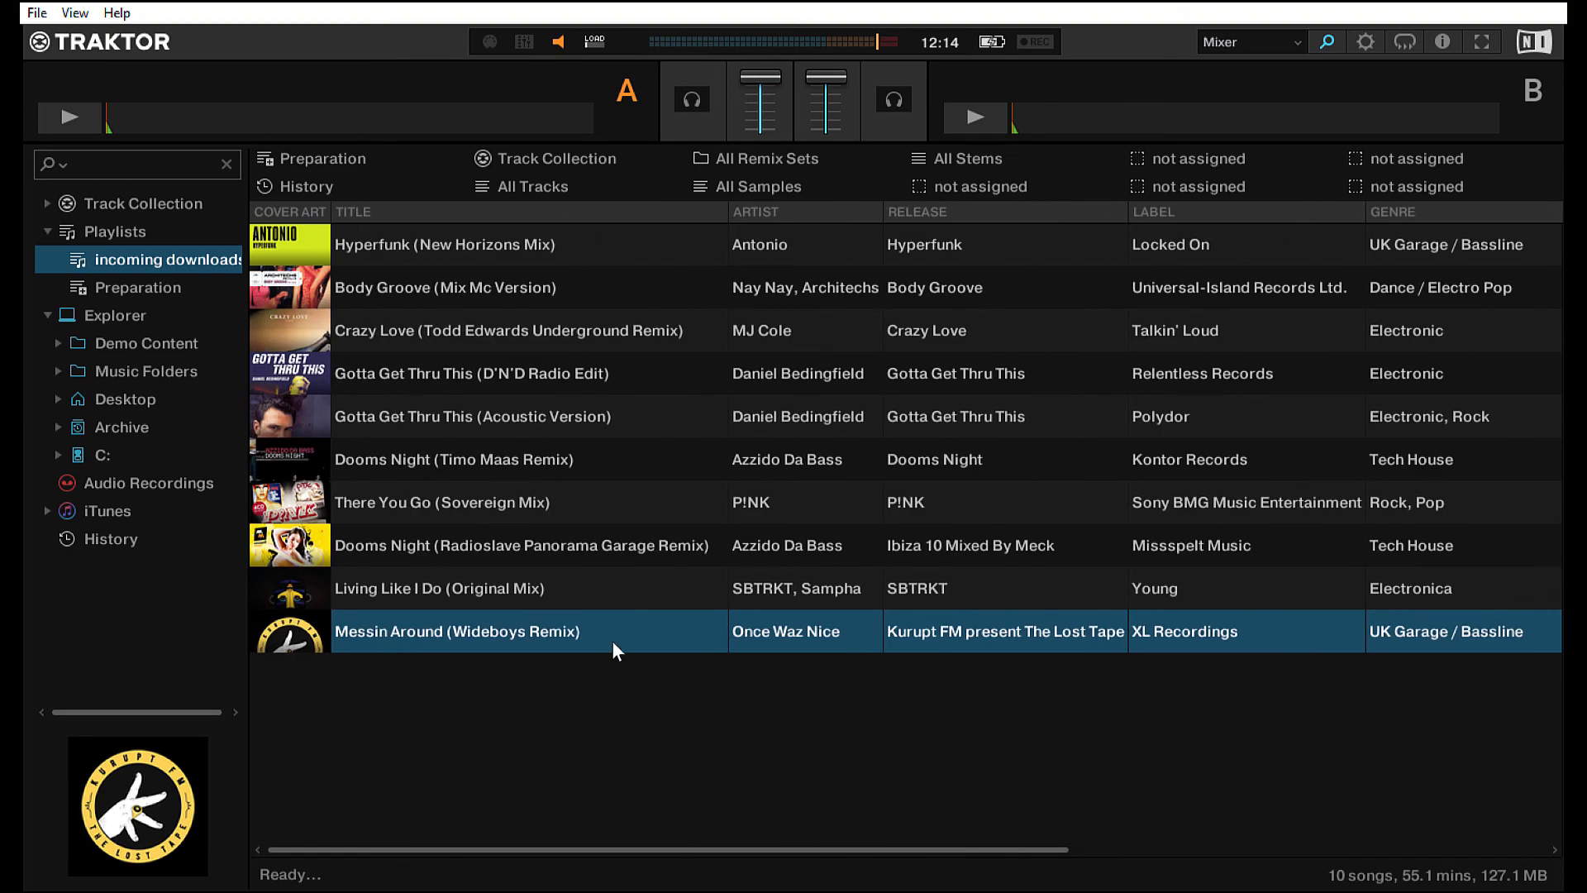
- Create the '#garage #2000' smartlist: Genre contains garage, Release Date before 2022/03/12
right_click(109, 231)
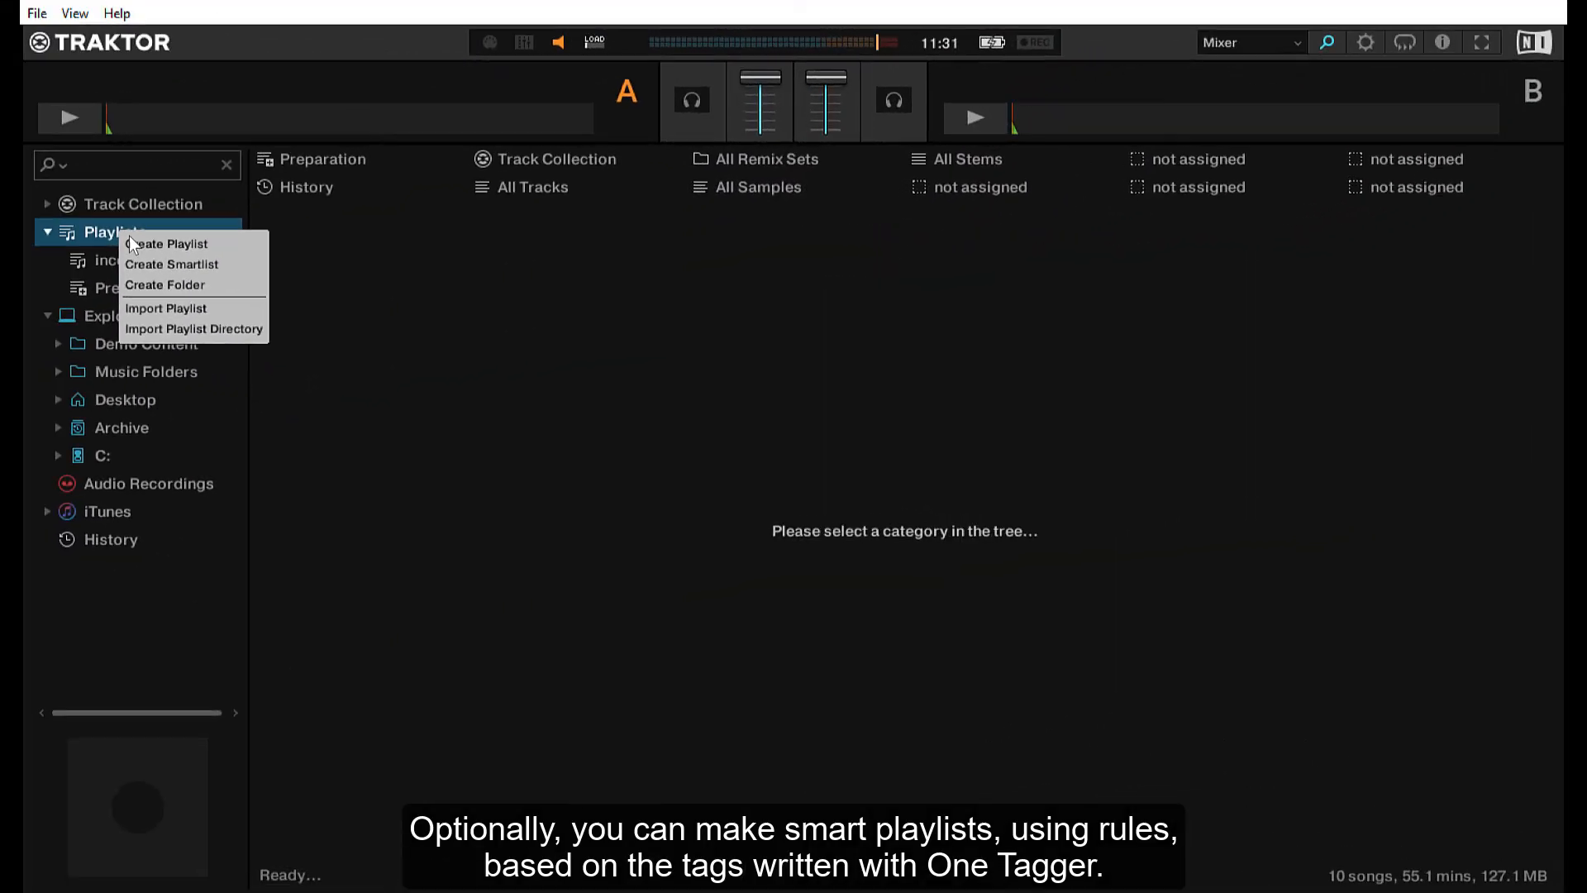
click(172, 265)
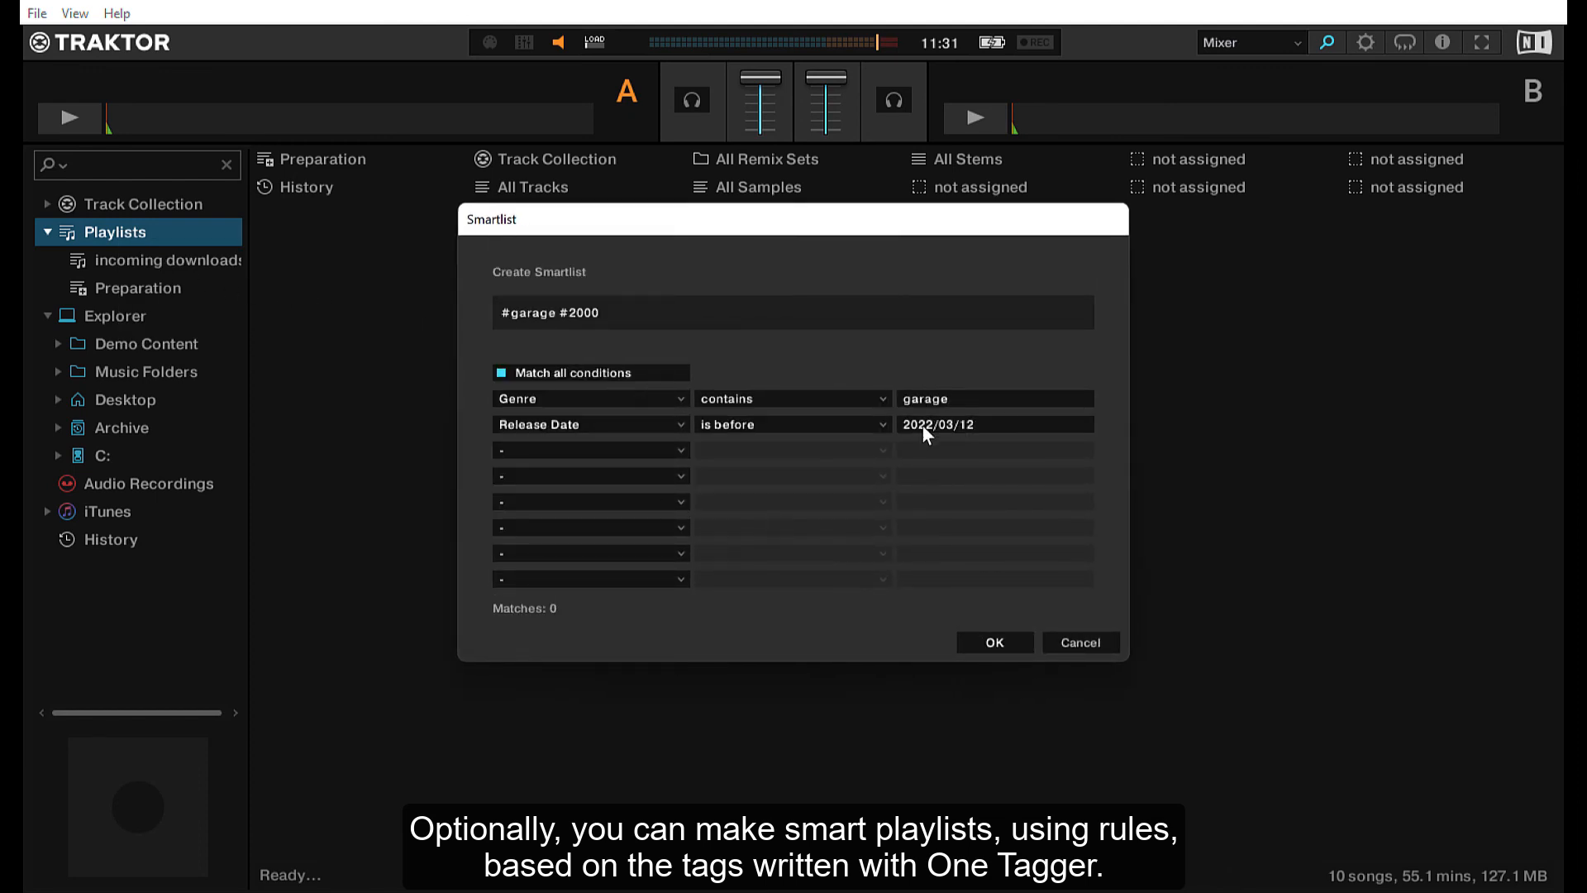
click(993, 642)
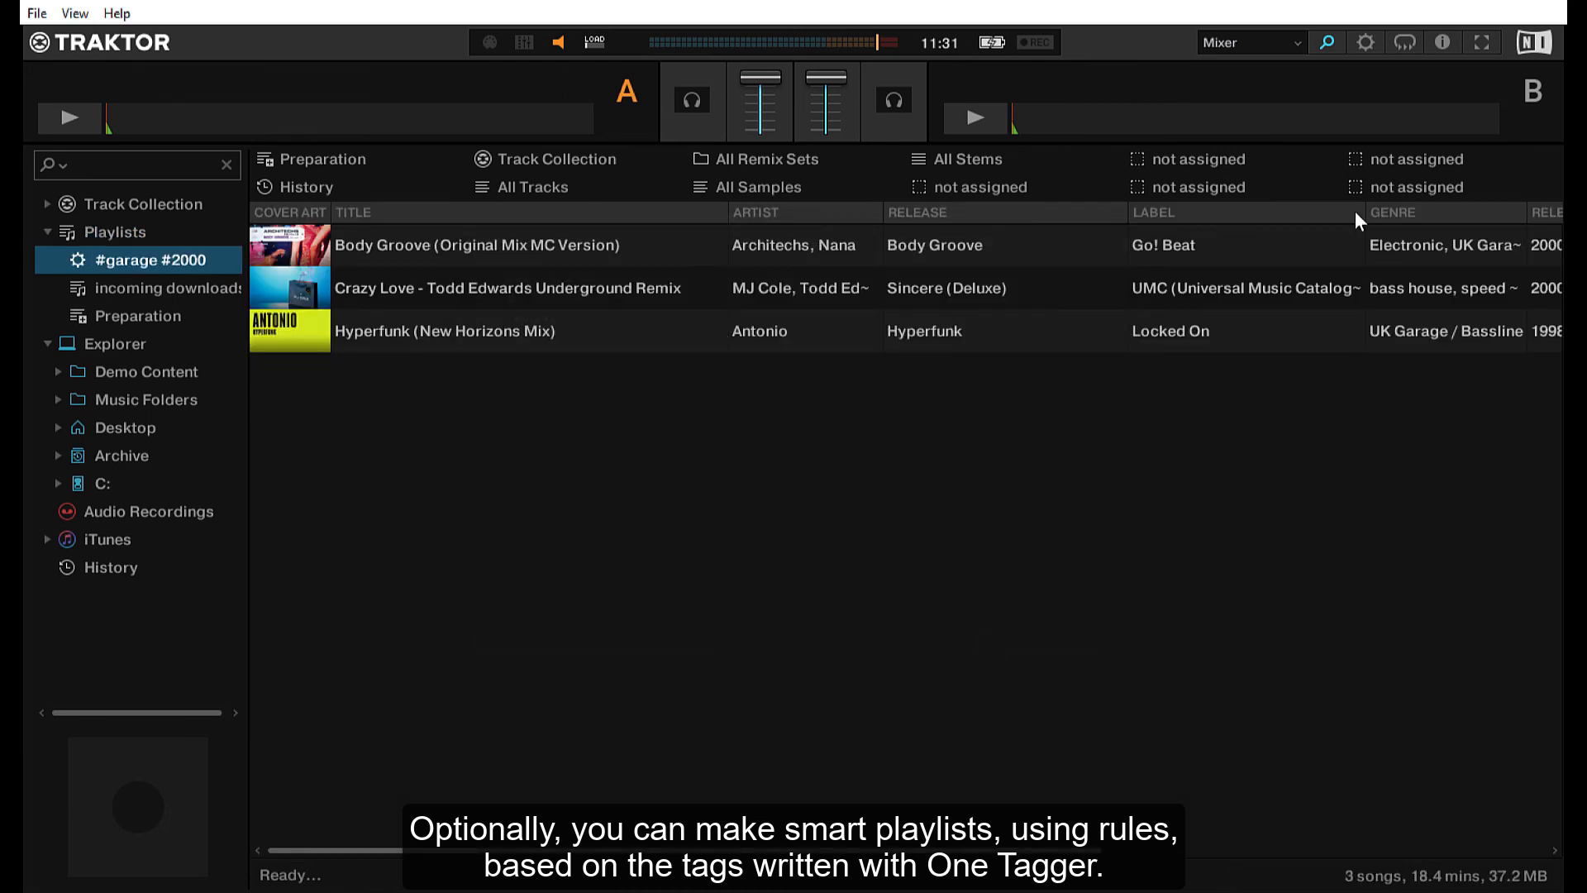
- Check Body Groove in the smartlist, then search 'gara' in Track Collection
click(476, 244)
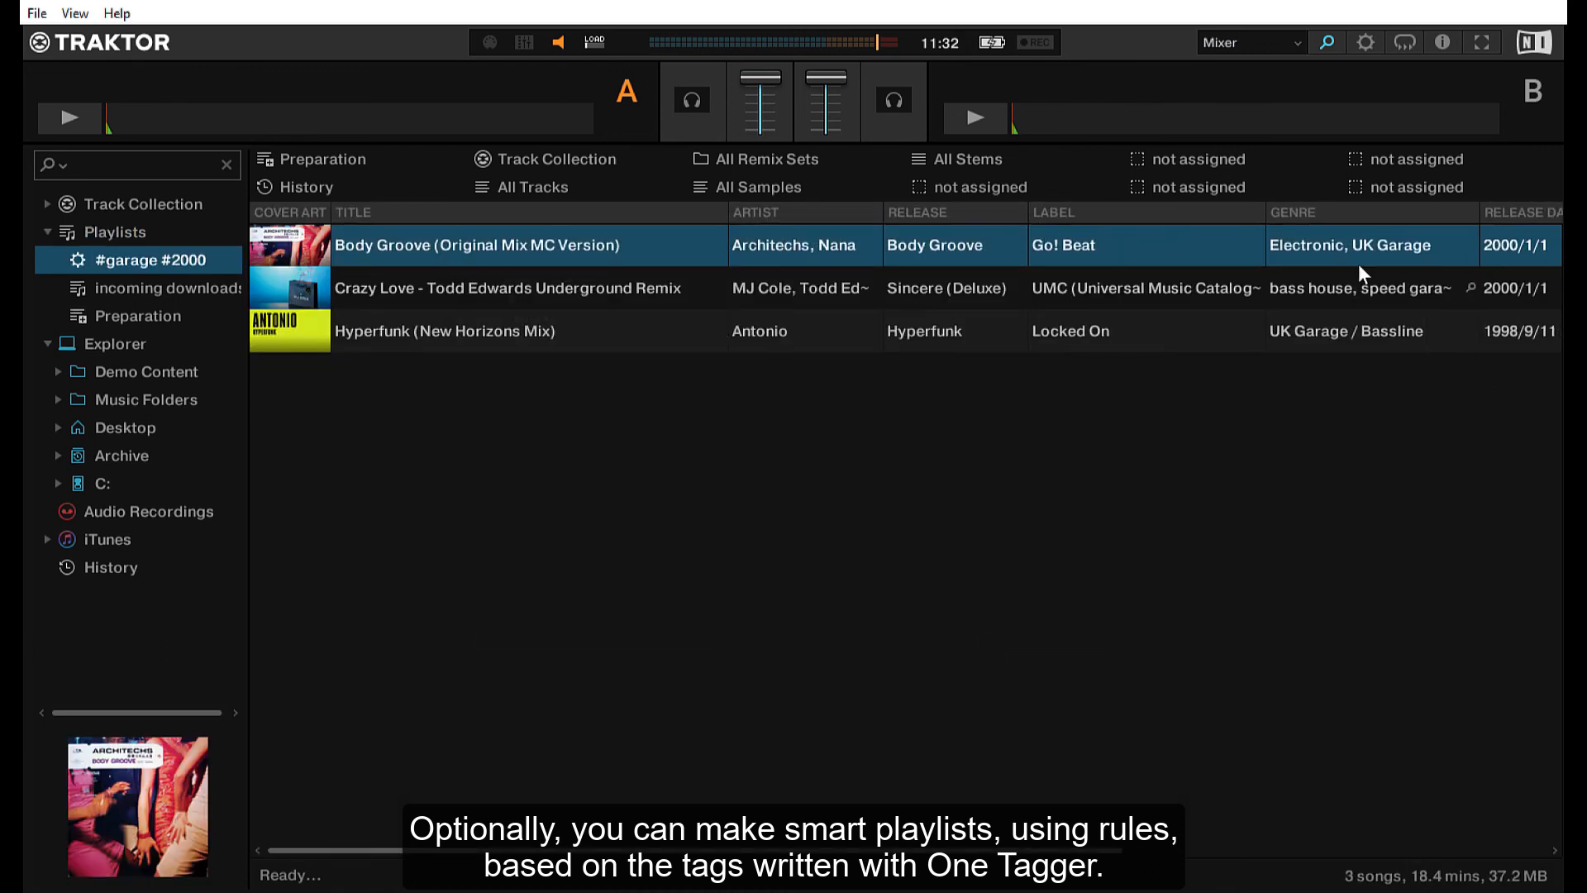
click(144, 203)
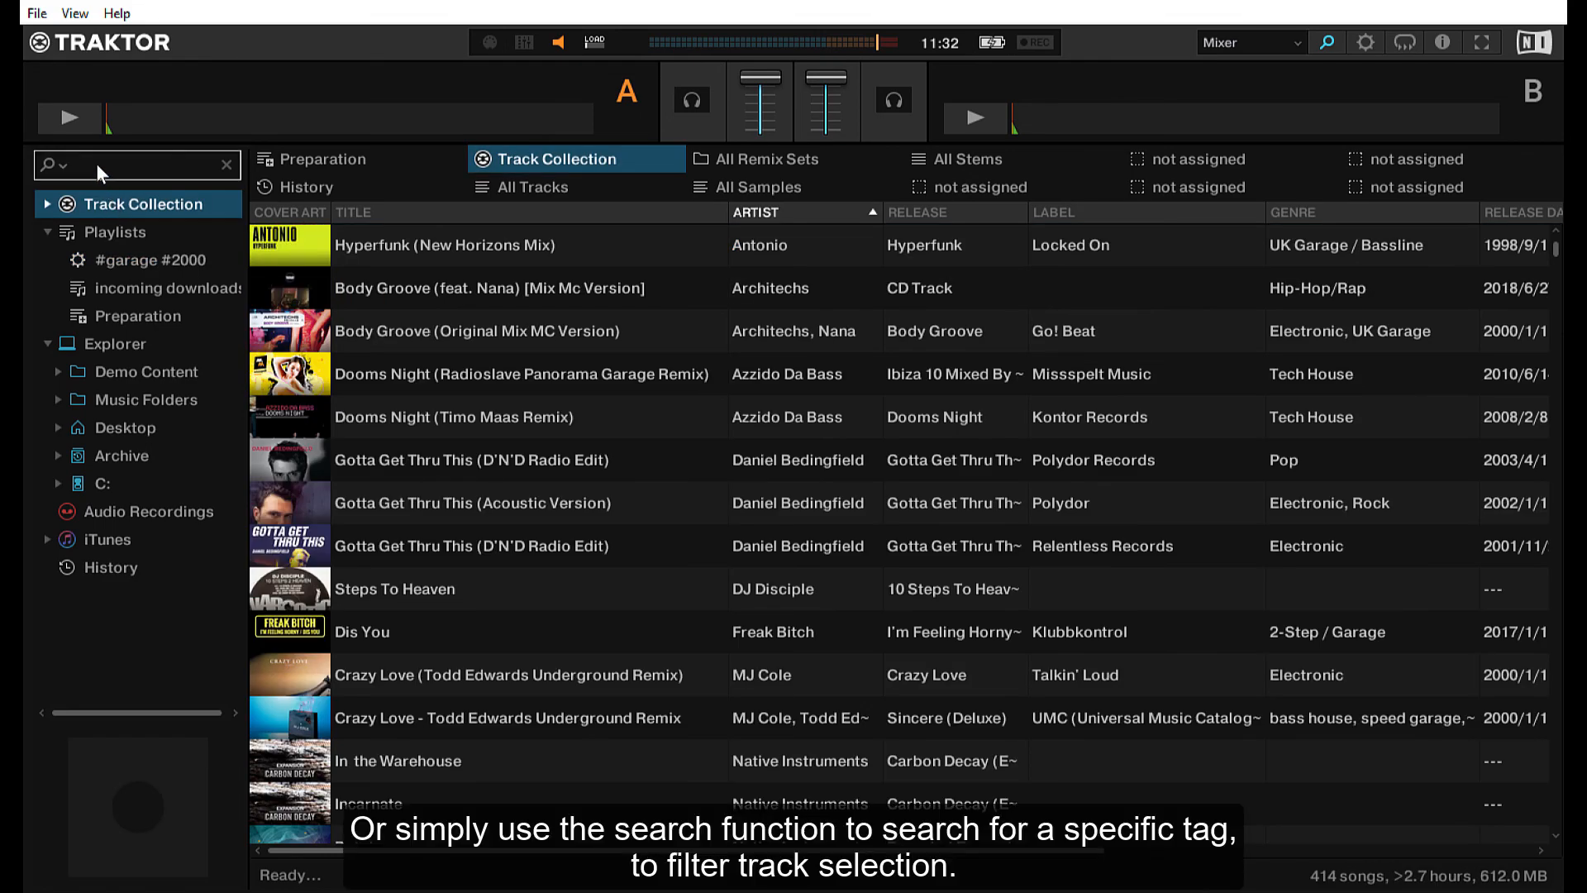
text(gara)
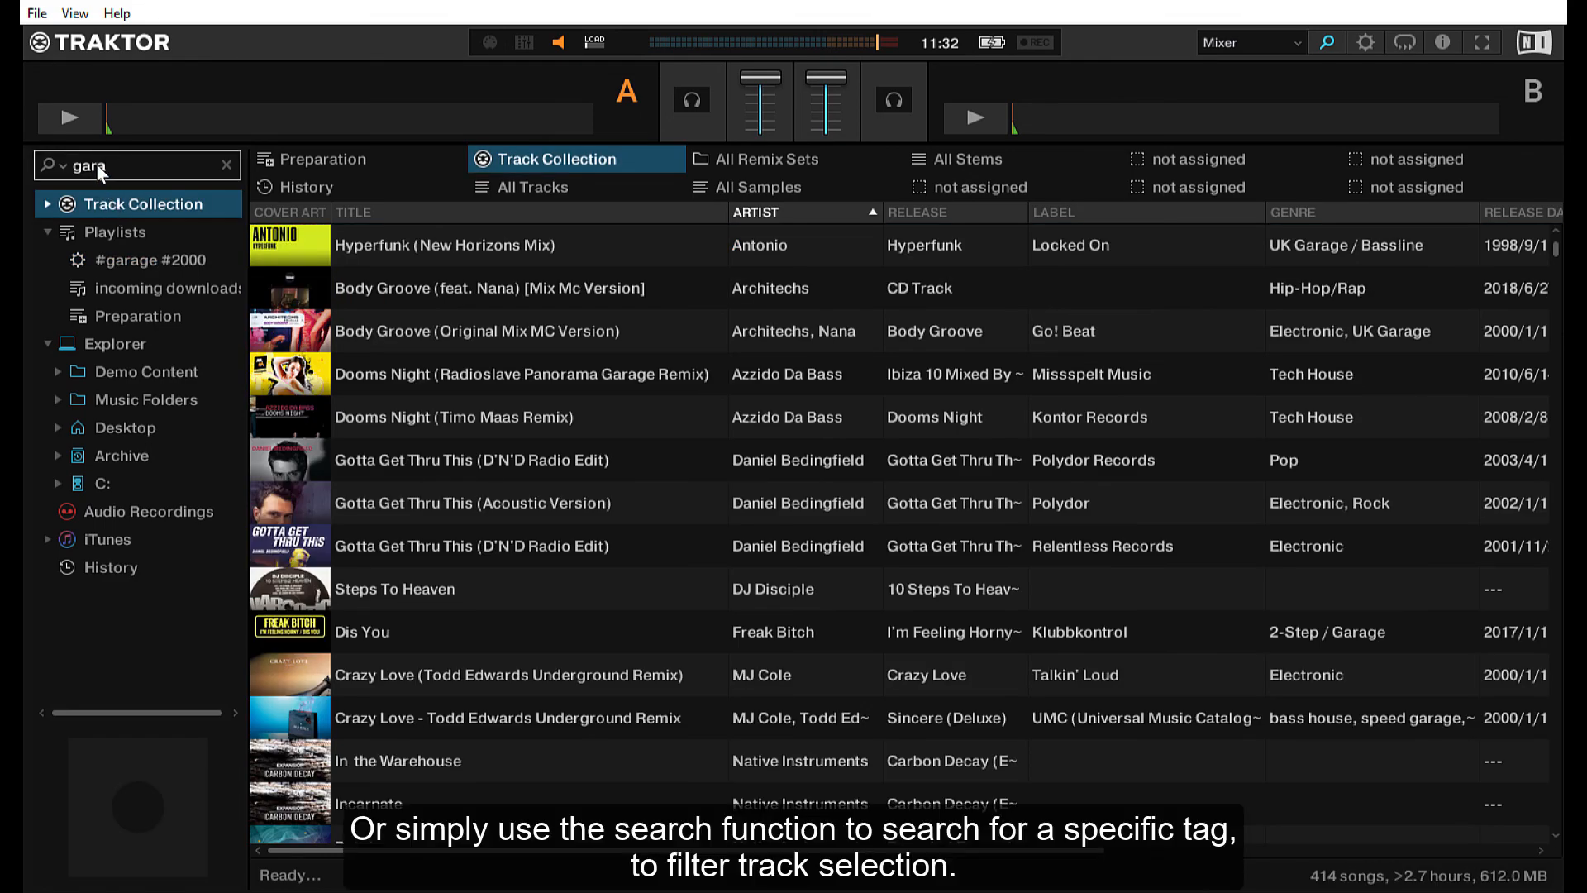